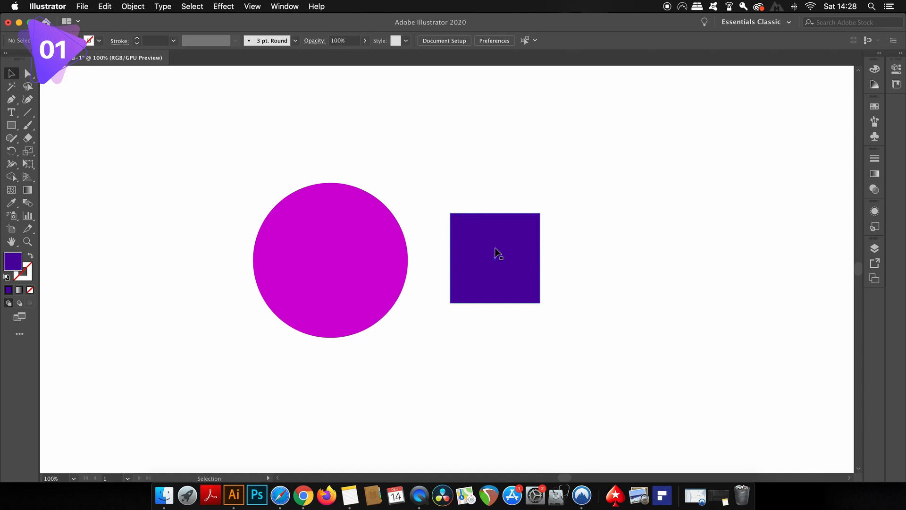
Step: Select the square and circle, then make a compound path with a square hole
{"action": "key", "text": "cmd+a"}
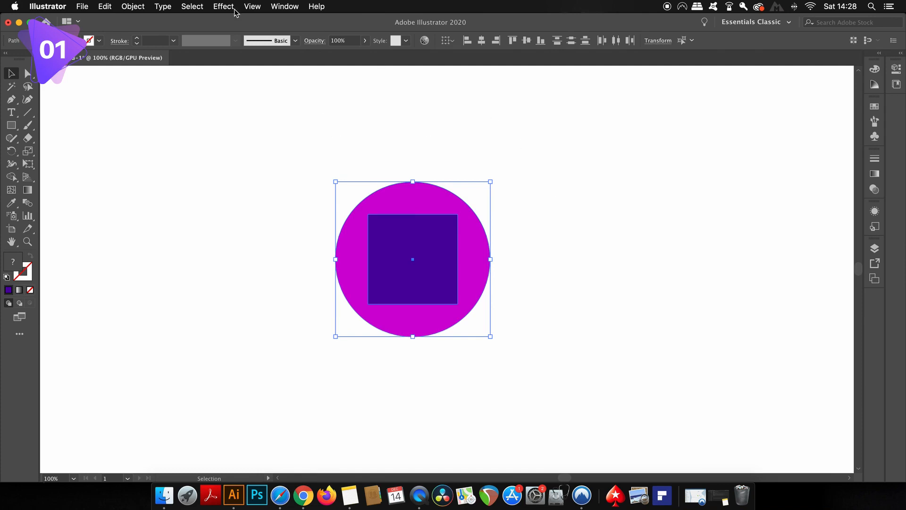
{"action": "left_click", "coordinate": [133, 6]}
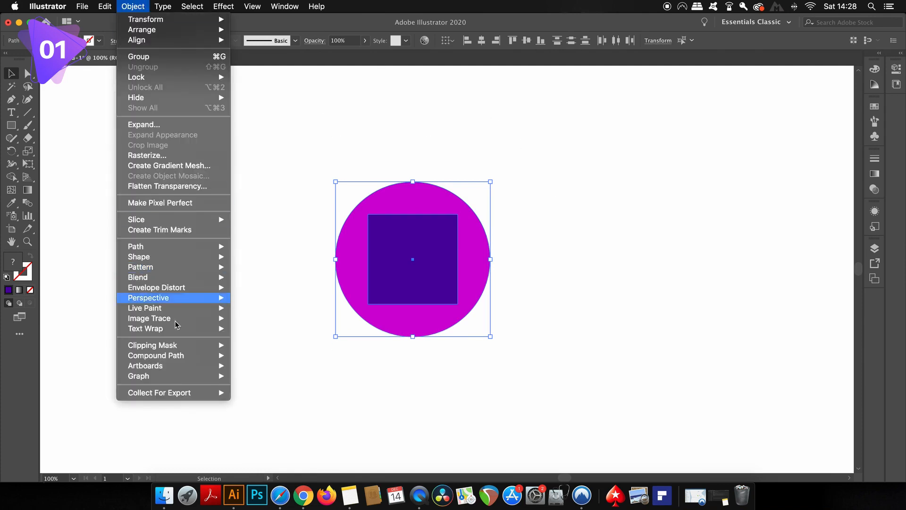
{"action": "mouse_move", "coordinate": [156, 355]}
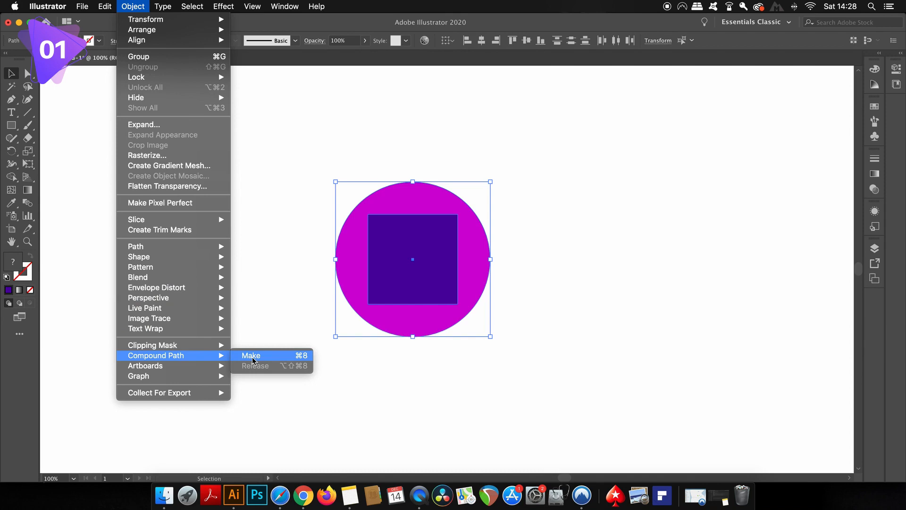
{"action": "left_click", "coordinate": [250, 355]}
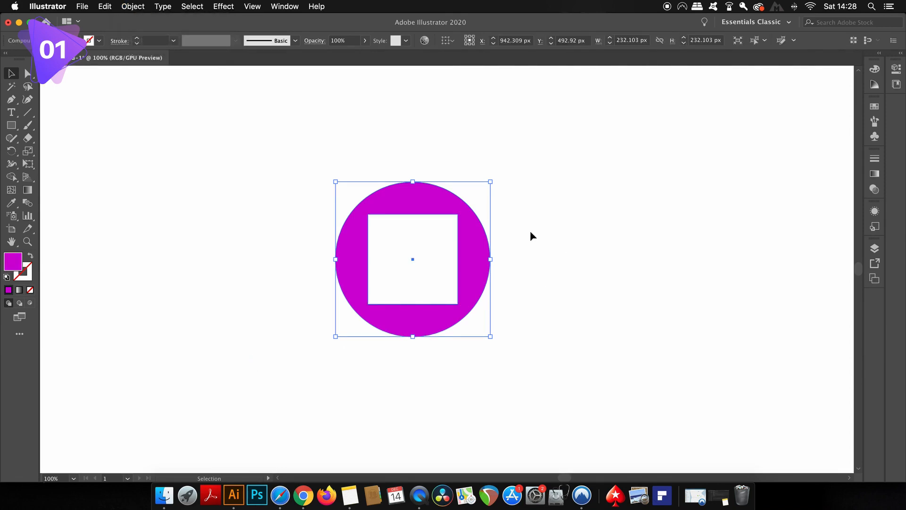
{"action": "mouse_move", "coordinate": [445, 255]}
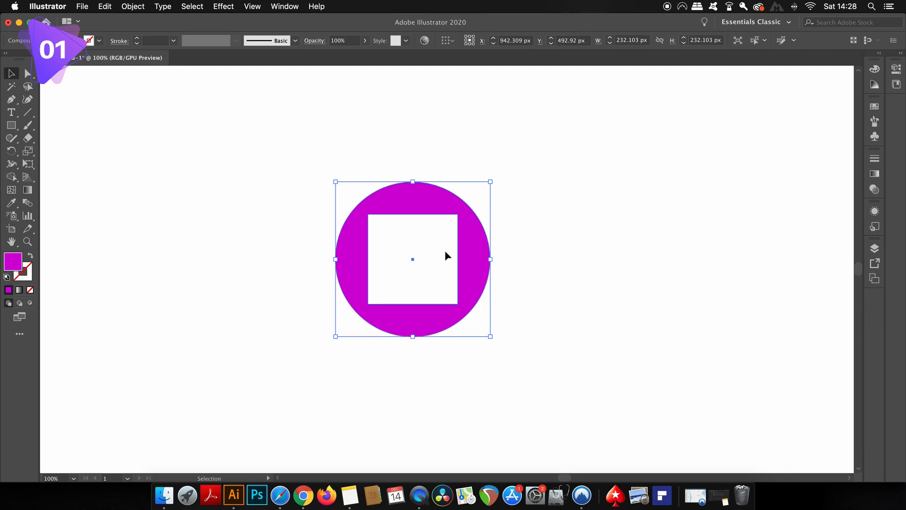
{"action": "mouse_move", "coordinate": [533, 226]}
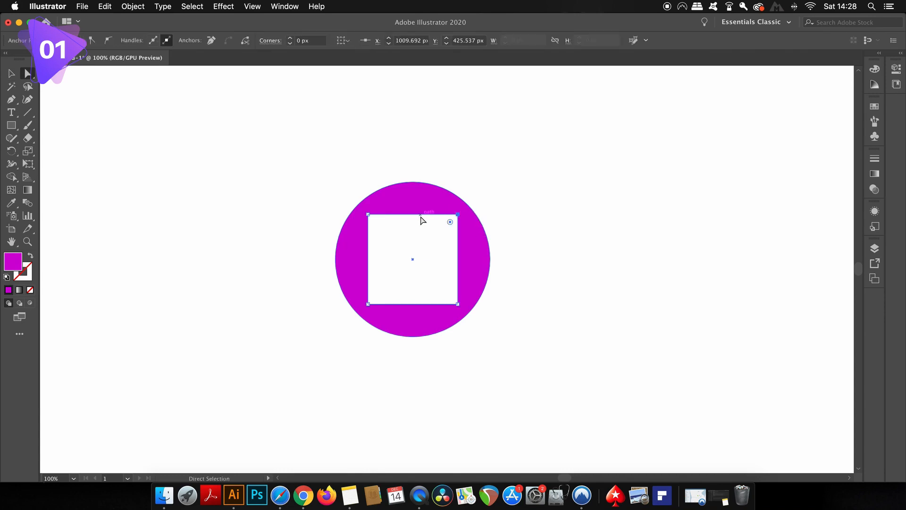
Step: Round the inner square's corners fully and stretch it downward into a tall pill
{"action": "left_click", "coordinate": [10, 74]}
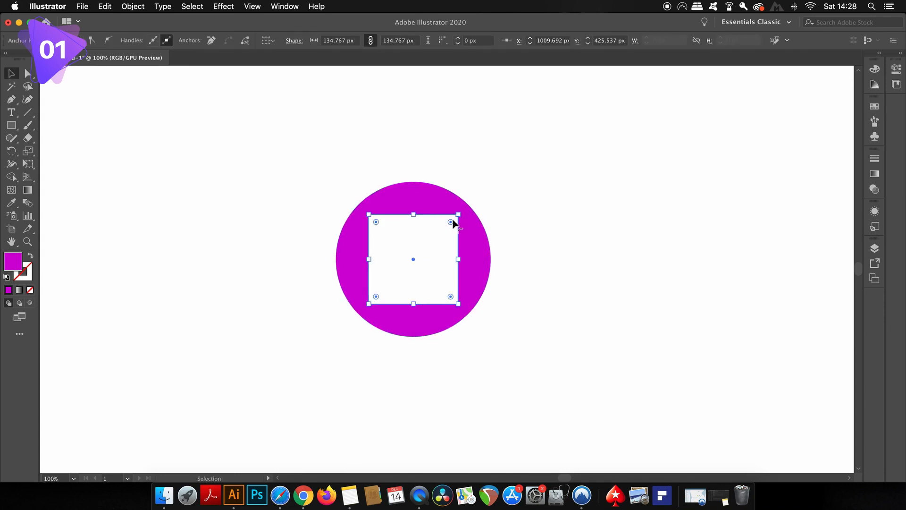
{"action": "left_click_drag", "start_coordinate": [457, 214], "coordinate": [442, 230]}
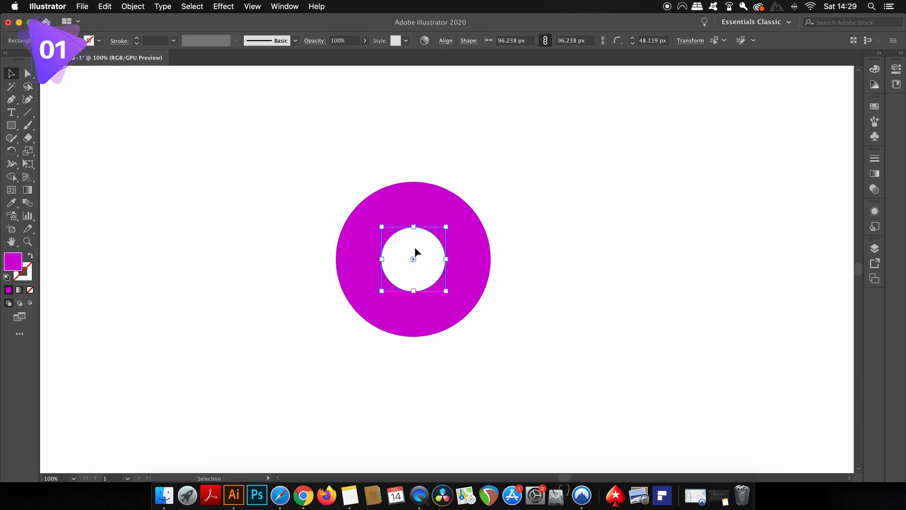
{"action": "left_click_drag", "start_coordinate": [413, 226], "coordinate": [413, 208]}
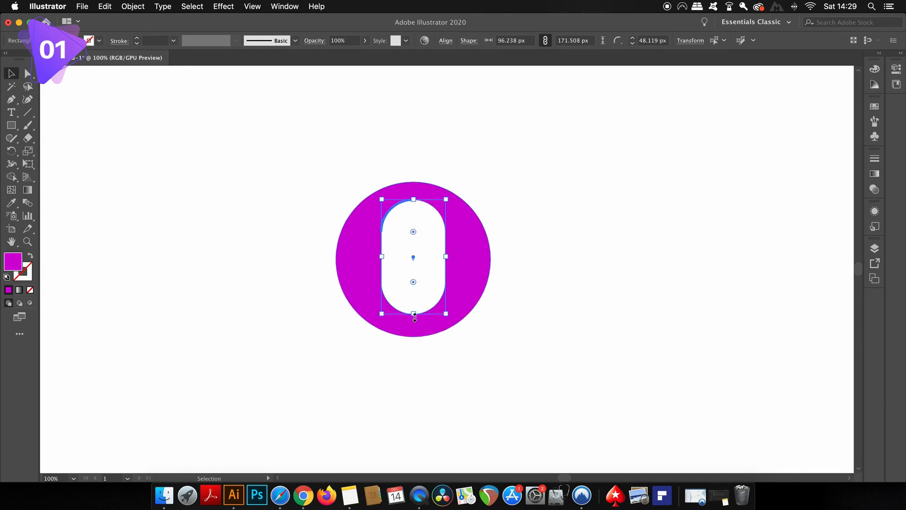
{"action": "left_click_drag", "start_coordinate": [414, 313], "coordinate": [413, 322]}
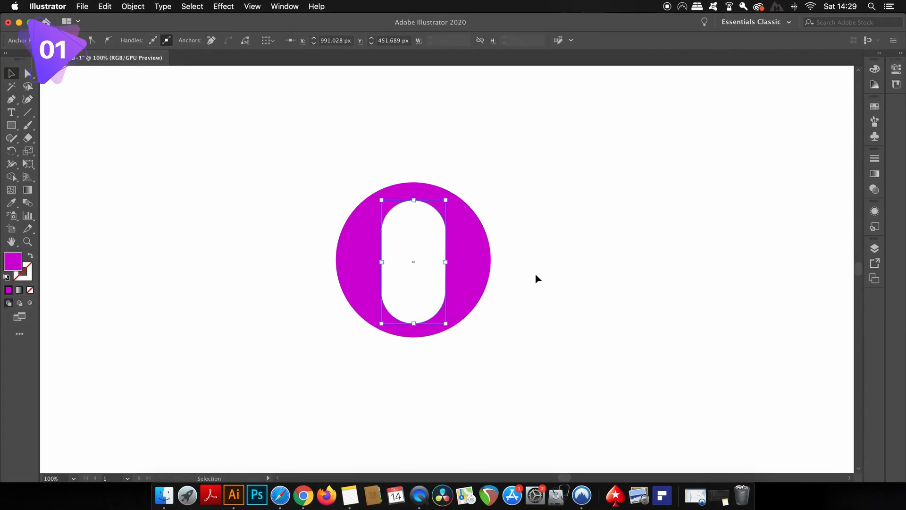
Step: Nudge the pill-shaped hole slightly with the Direct Selection tool
{"action": "left_click", "coordinate": [11, 74]}
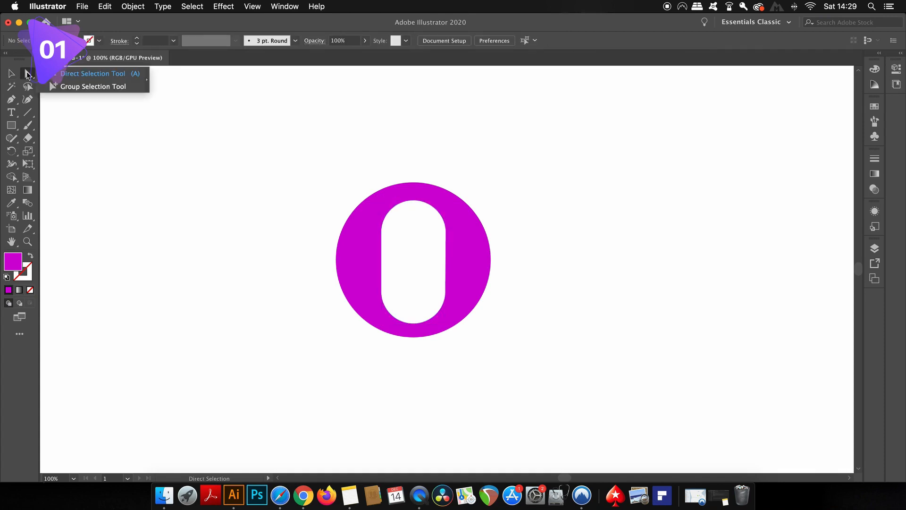
{"action": "left_click", "coordinate": [93, 85]}
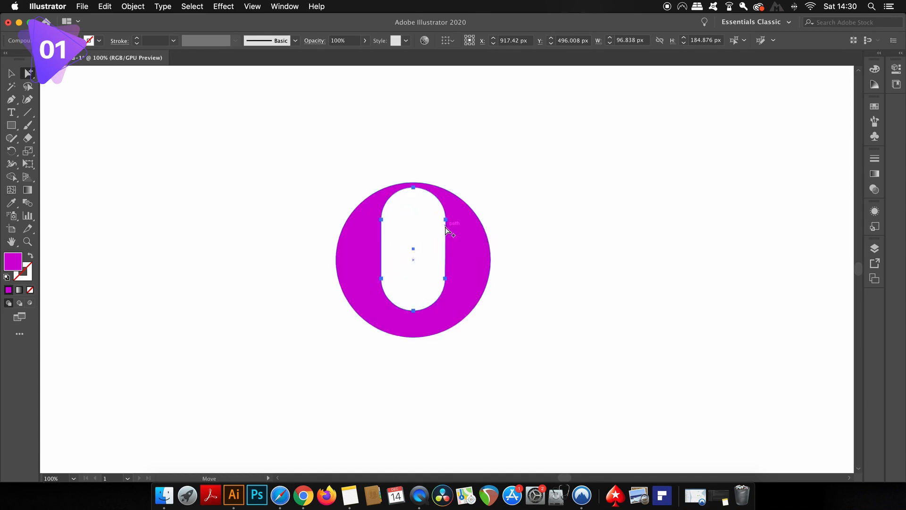
{"action": "left_click_drag", "start_coordinate": [413, 259], "coordinate": [427, 259]}
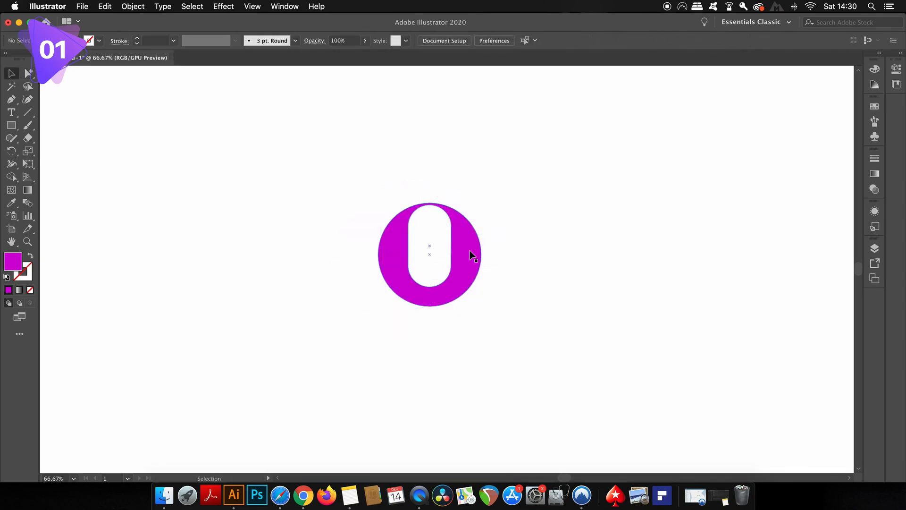
Step: Release the compound path and drag the pill shape away from the circle
{"action": "left_click", "coordinate": [132, 6]}
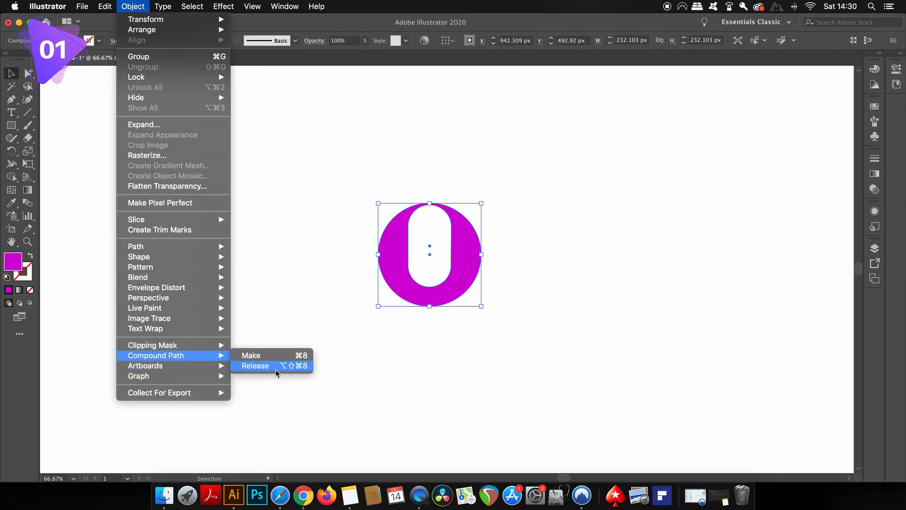
{"action": "left_click", "coordinate": [255, 365]}
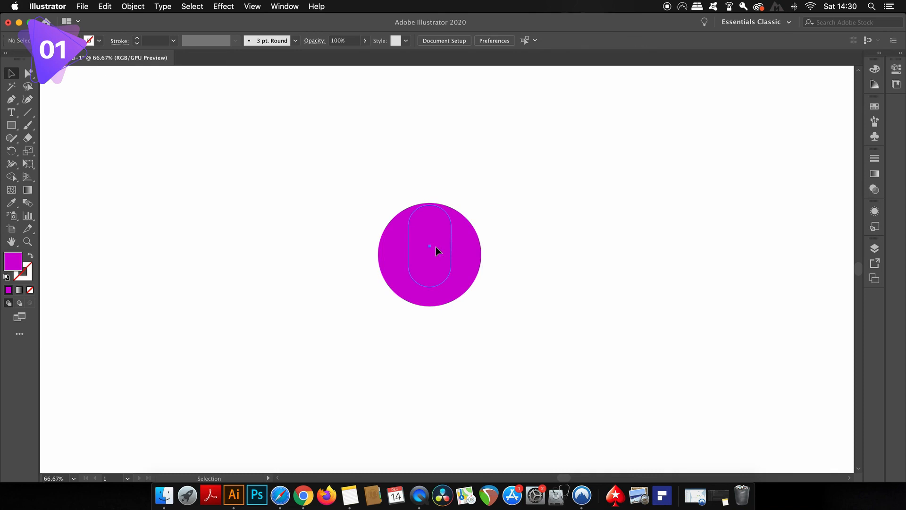
{"action": "left_click_drag", "start_coordinate": [429, 249], "coordinate": [281, 234]}
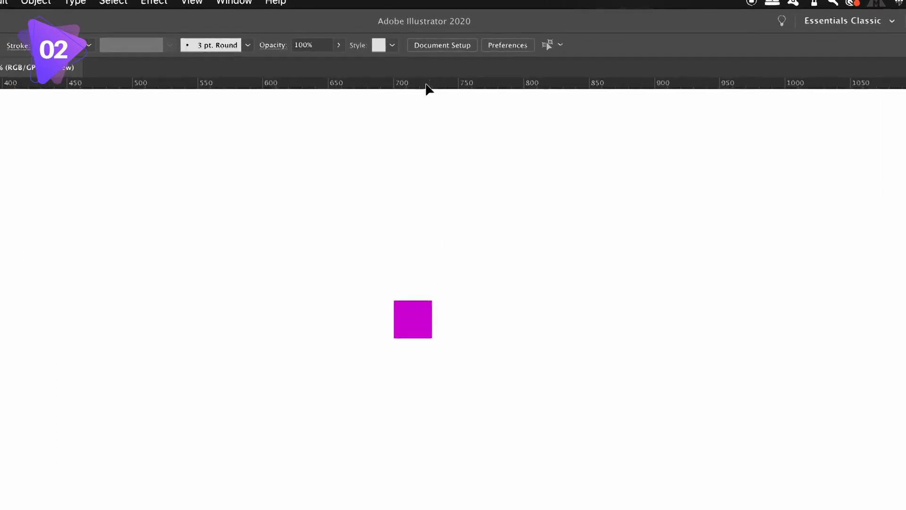
Step: Slide the magenta squares a few pixels, including nine pixels left, until edges meet
{"action": "right_click", "coordinate": [427, 83]}
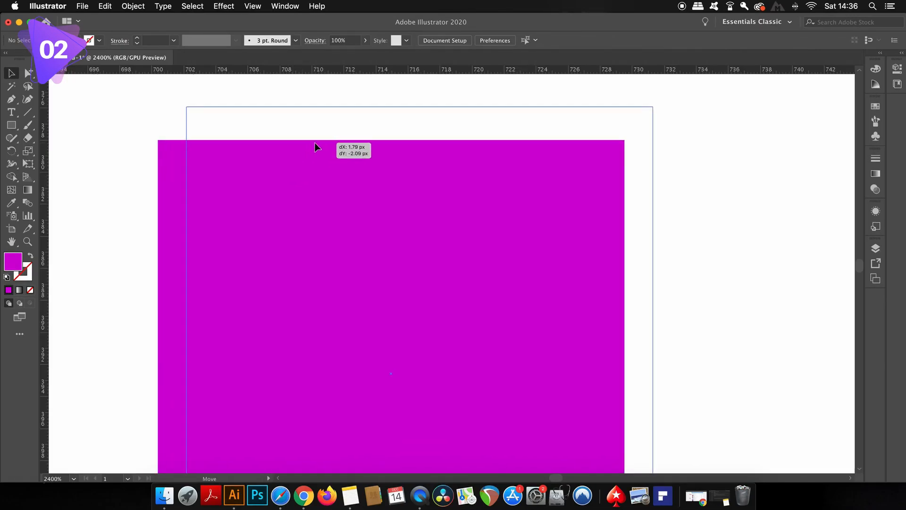
{"action": "left_click_drag", "start_coordinate": [317, 146], "coordinate": [338, 151]}
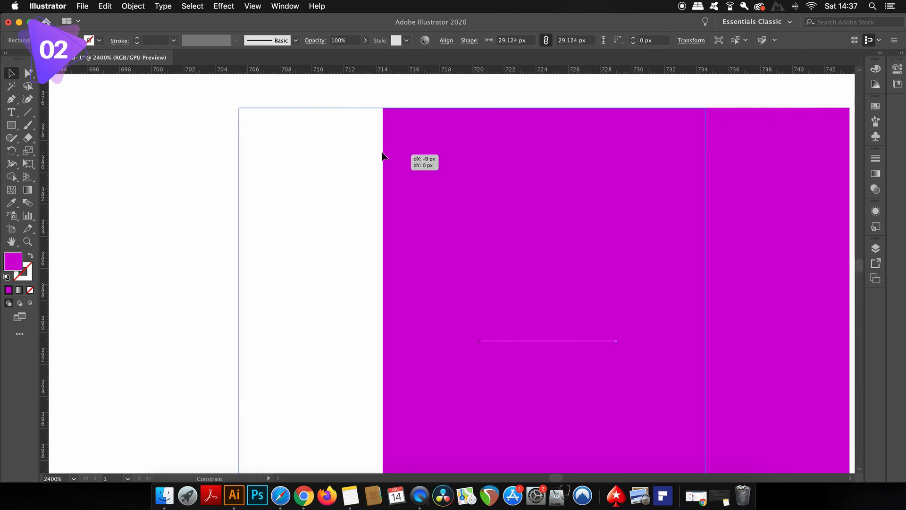
{"action": "left_click_drag", "start_coordinate": [381, 156], "coordinate": [340, 155]}
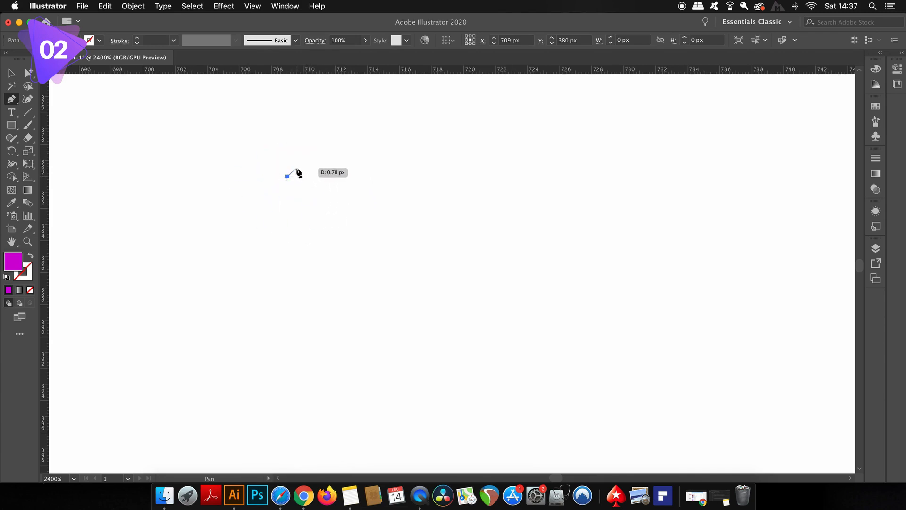
{"action": "mouse_move", "coordinate": [317, 167]}
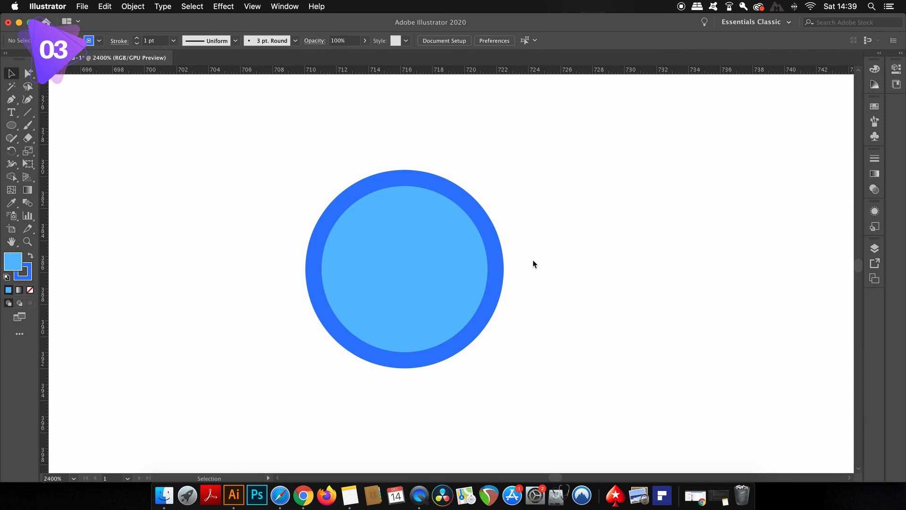
{"action": "mouse_move", "coordinate": [496, 234]}
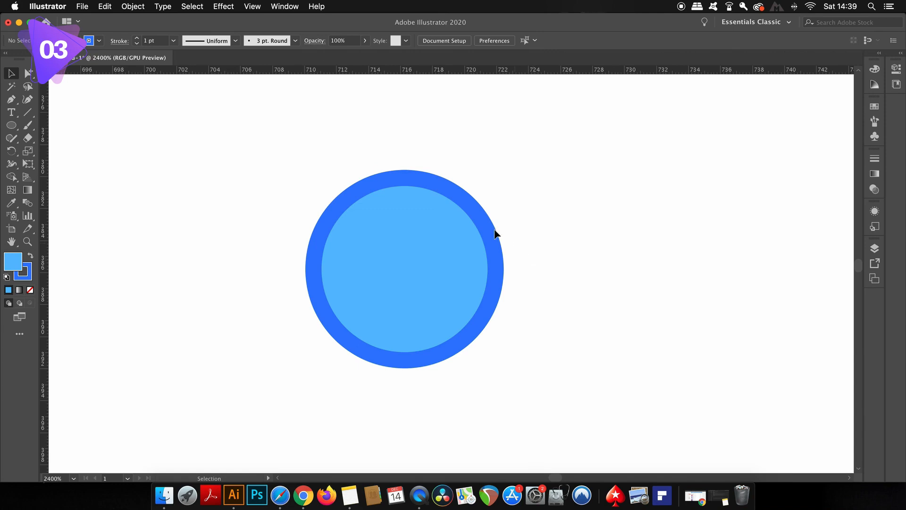
Step: Select the light blue circle with the thick dark blue outline
{"action": "left_click", "coordinate": [405, 268]}
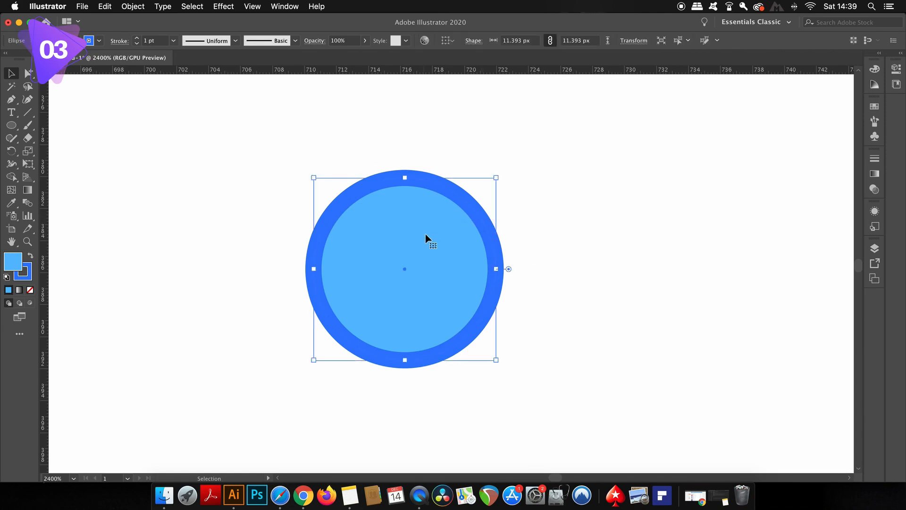
{"action": "mouse_move", "coordinate": [417, 185]}
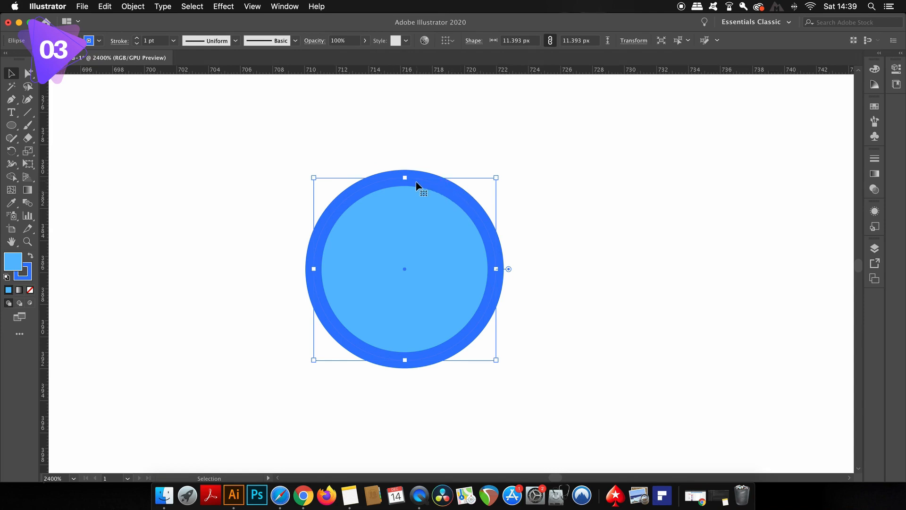
{"action": "mouse_move", "coordinate": [394, 271]}
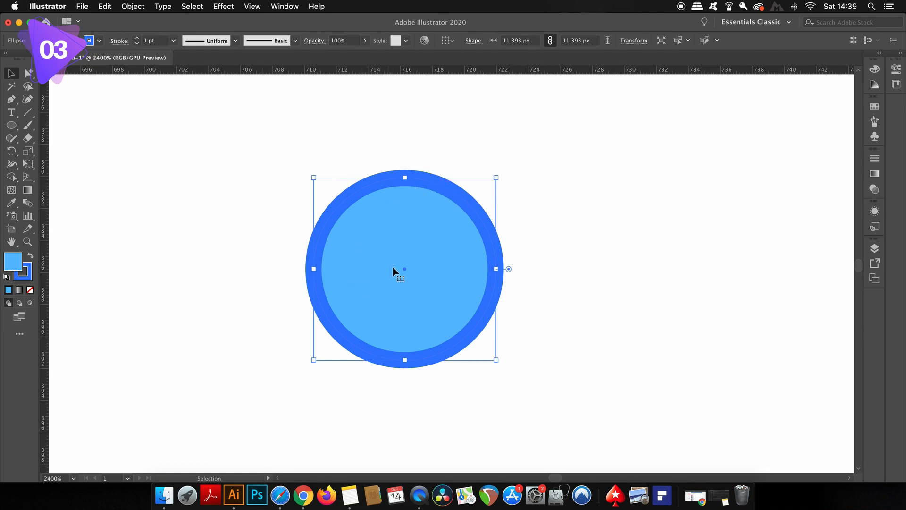
{"action": "left_click", "coordinate": [136, 38]}
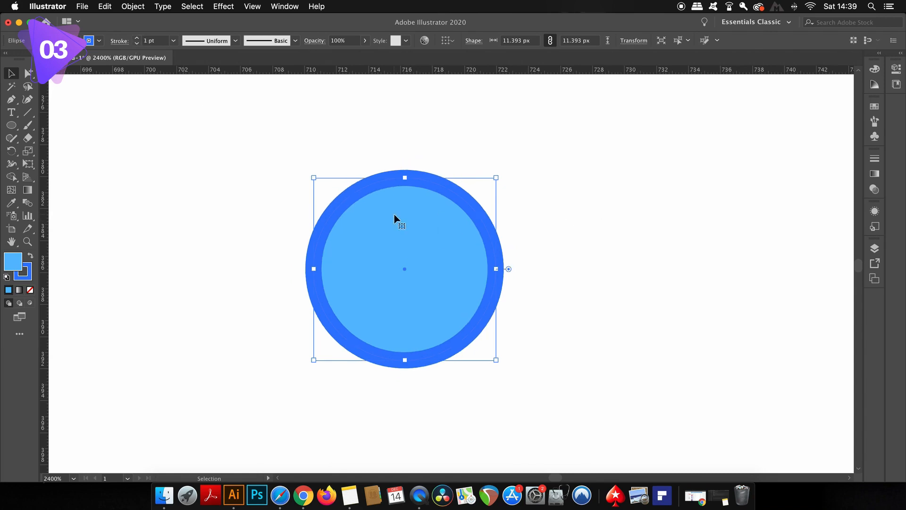
{"action": "mouse_move", "coordinate": [397, 139]}
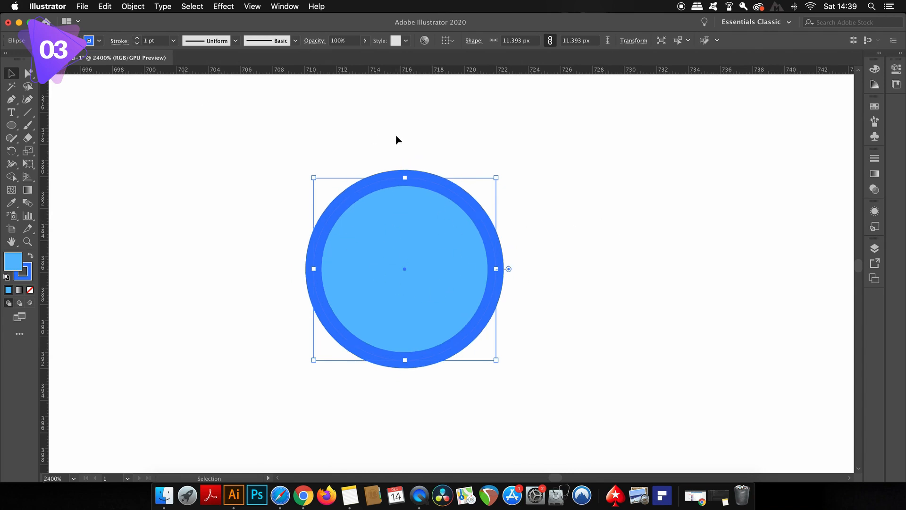
Step: Expand the circle with Fill and Stroke checked into grouped shapes
{"action": "left_click", "coordinate": [133, 6]}
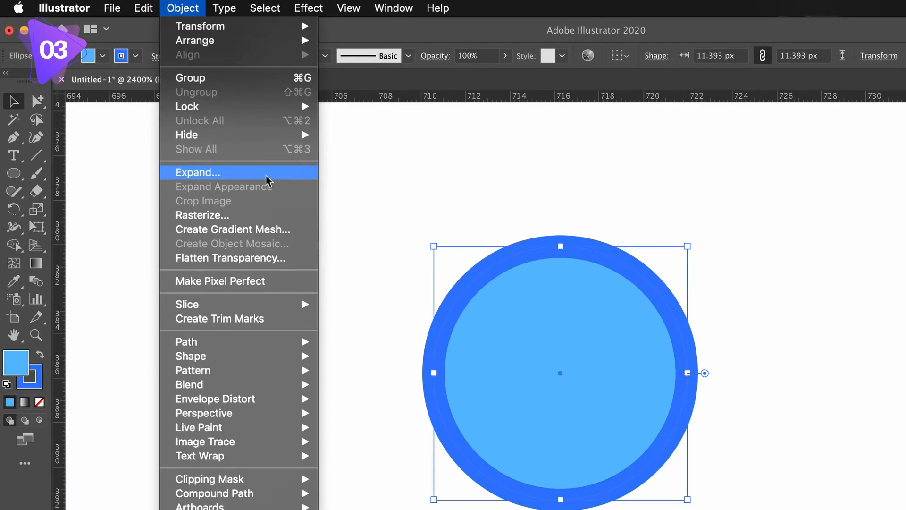
{"action": "mouse_move", "coordinate": [252, 192]}
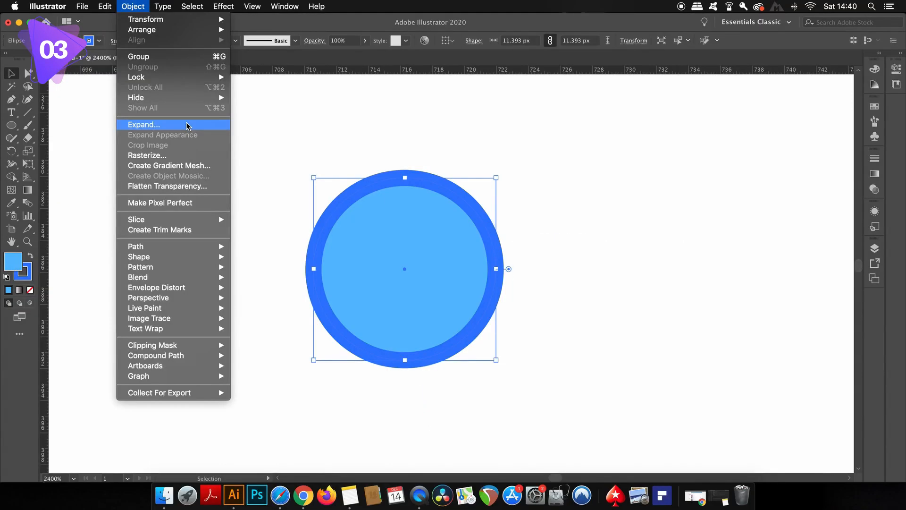
{"action": "left_click", "coordinate": [144, 124]}
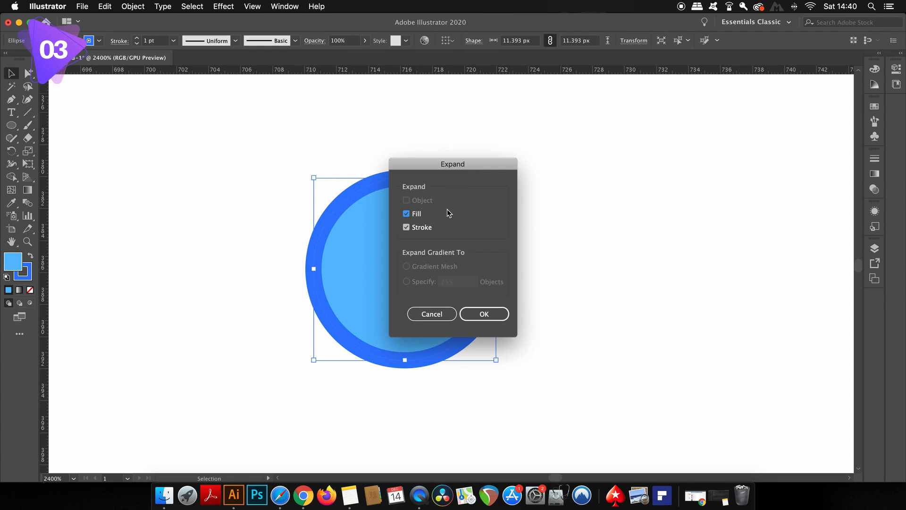
{"action": "mouse_move", "coordinate": [484, 314]}
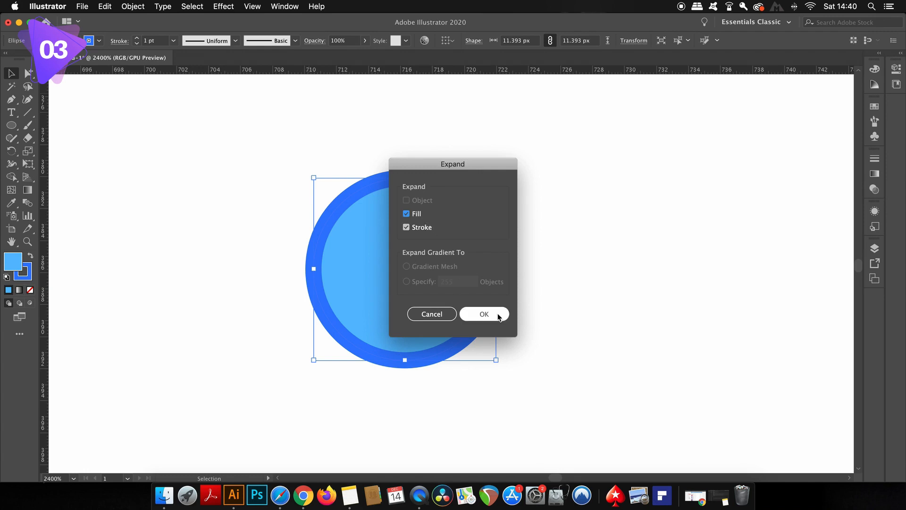
{"action": "left_click", "coordinate": [484, 313]}
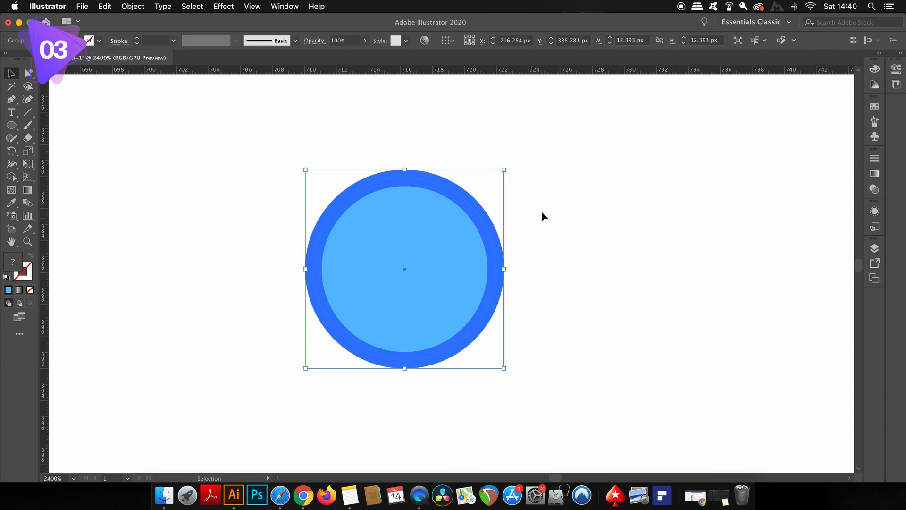
{"action": "mouse_move", "coordinate": [532, 167]}
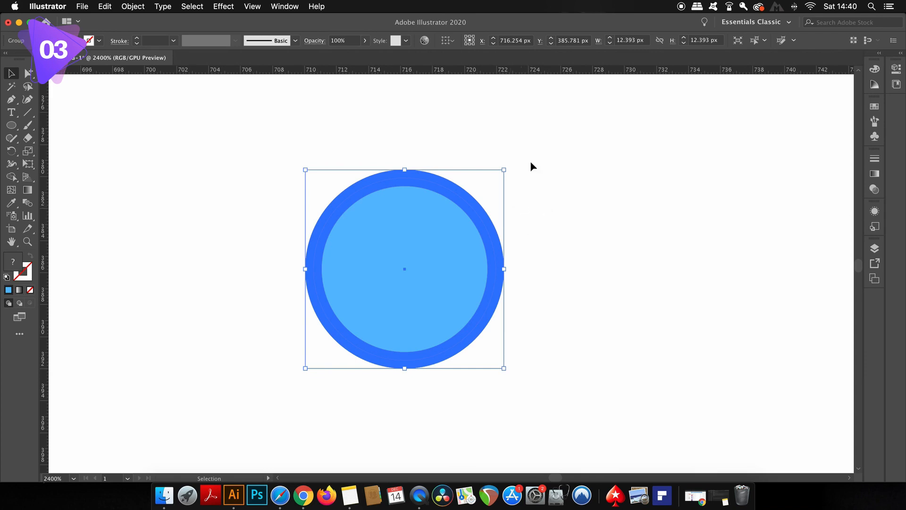
{"action": "left_click", "coordinate": [284, 7]}
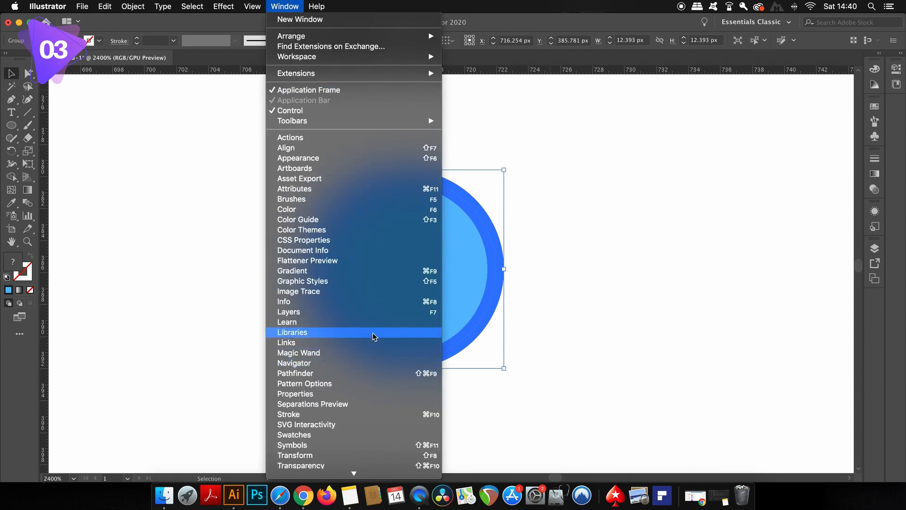
{"action": "left_click", "coordinate": [288, 311]}
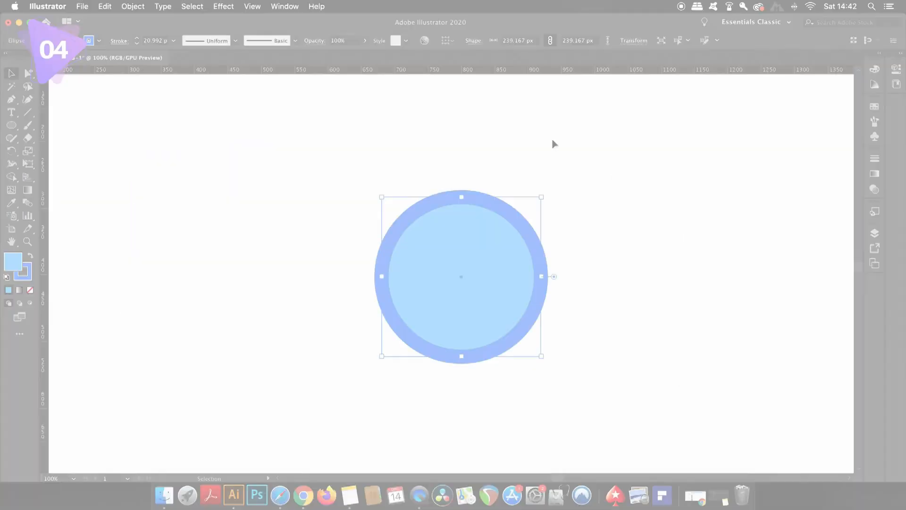
Step: Check the Object menu, then open the Window menu to find Appearance
{"action": "left_click", "coordinate": [132, 6]}
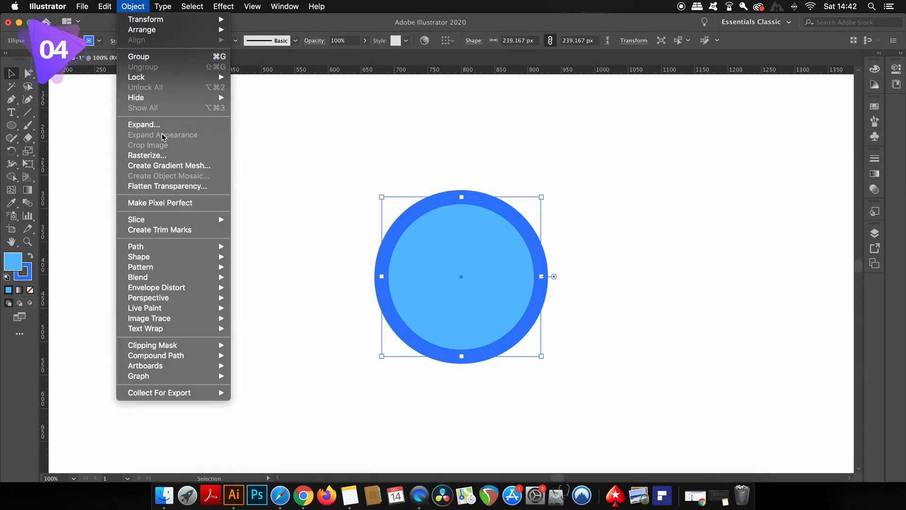
{"action": "mouse_move", "coordinate": [206, 139]}
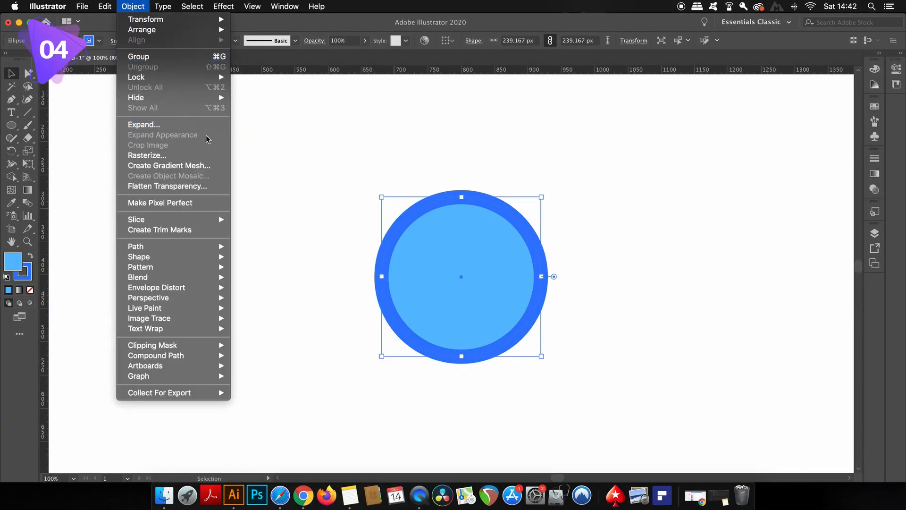
{"action": "mouse_move", "coordinate": [143, 125]}
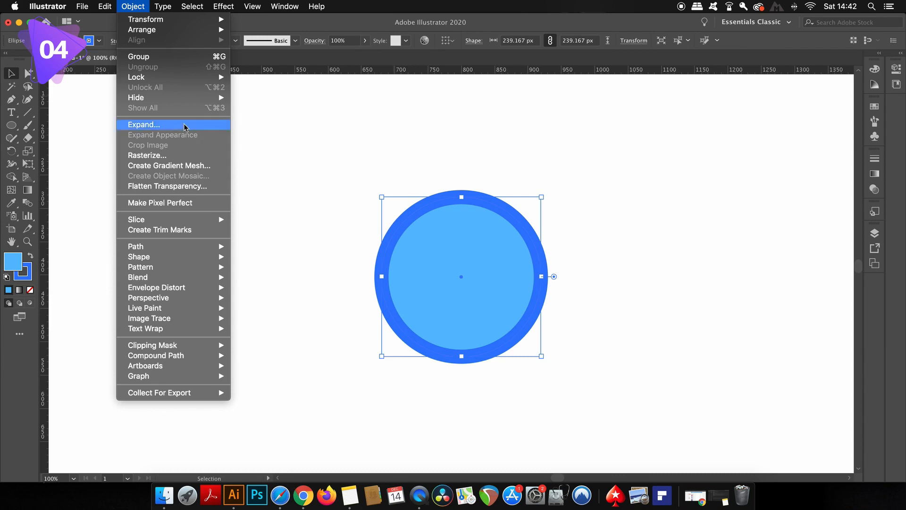
{"action": "left_click", "coordinate": [284, 6]}
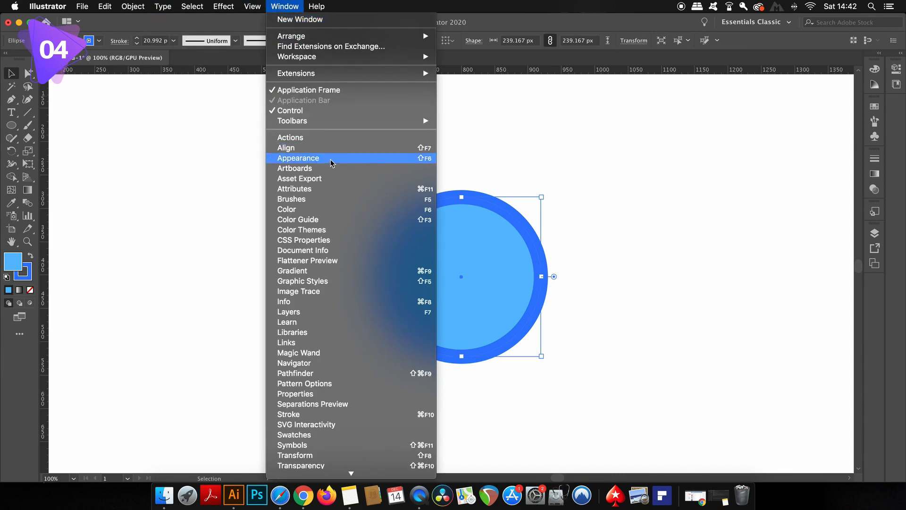
{"action": "mouse_move", "coordinate": [401, 164]}
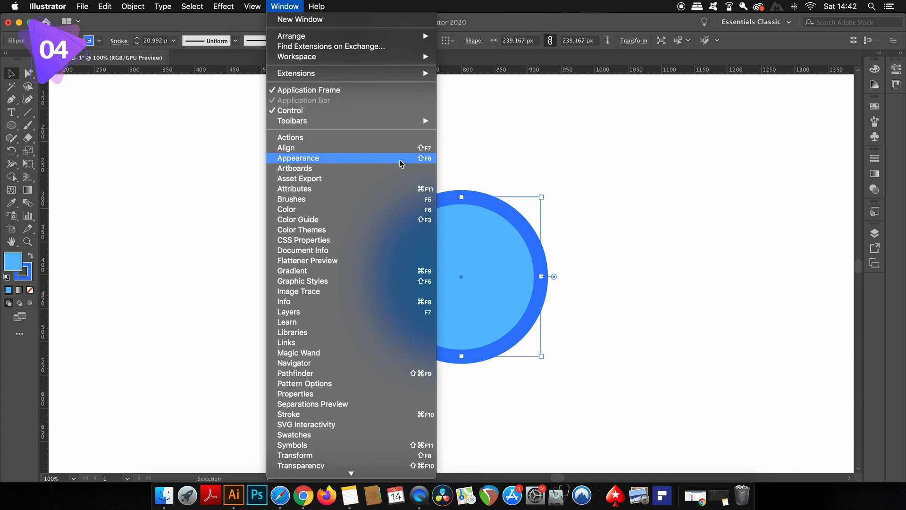
Step: Give the circle's fill a Drop Shadow with 100% opacity and 13 px blur
{"action": "left_click", "coordinate": [298, 158]}
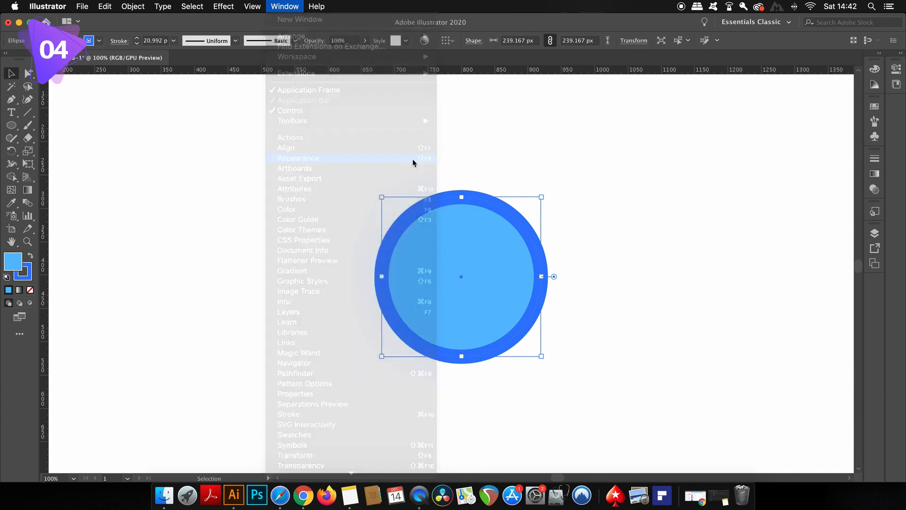
{"action": "left_click", "coordinate": [298, 157]}
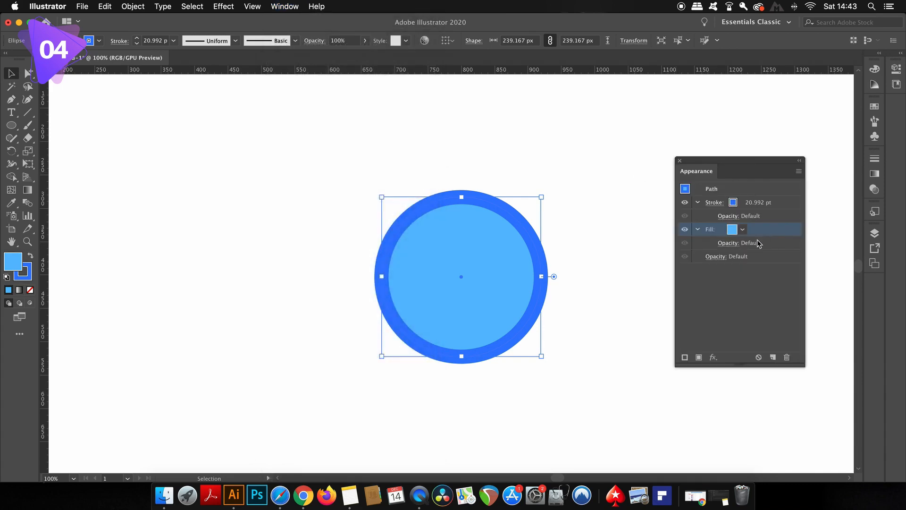
{"action": "mouse_move", "coordinate": [726, 332]}
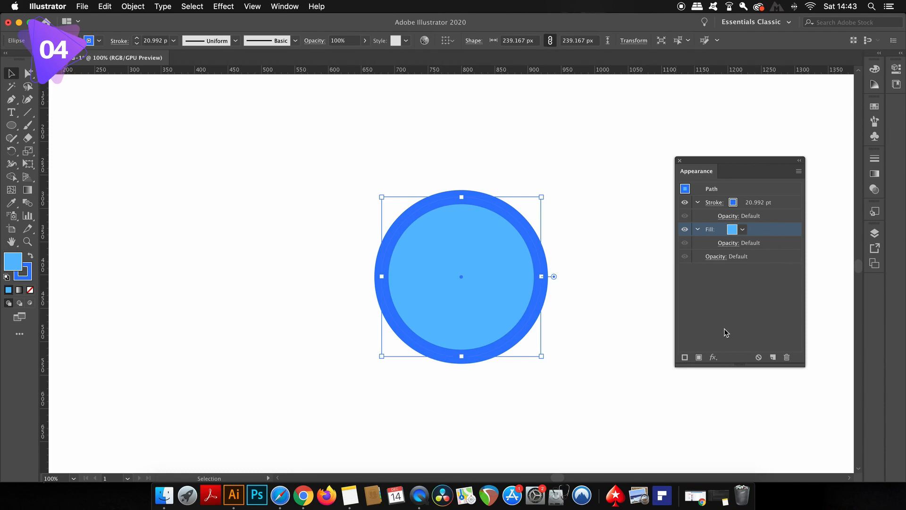
{"action": "left_click", "coordinate": [713, 357]}
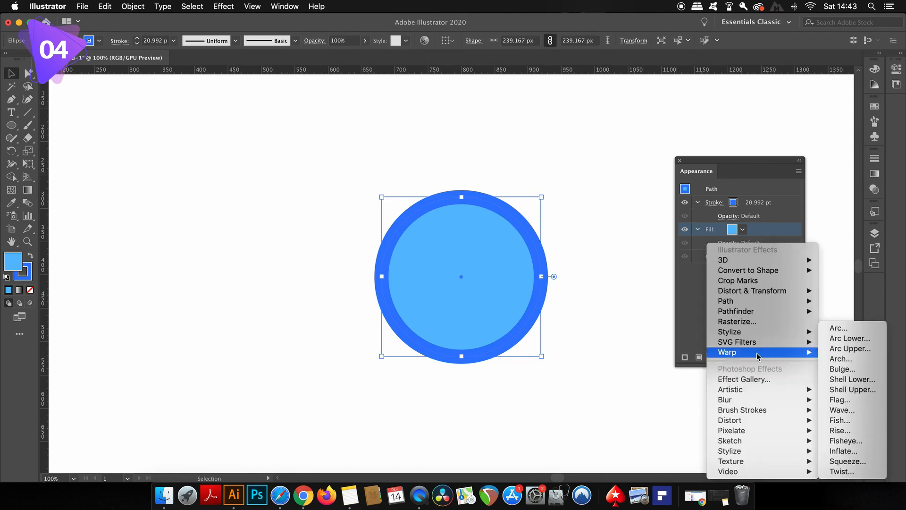
{"action": "mouse_move", "coordinate": [729, 332]}
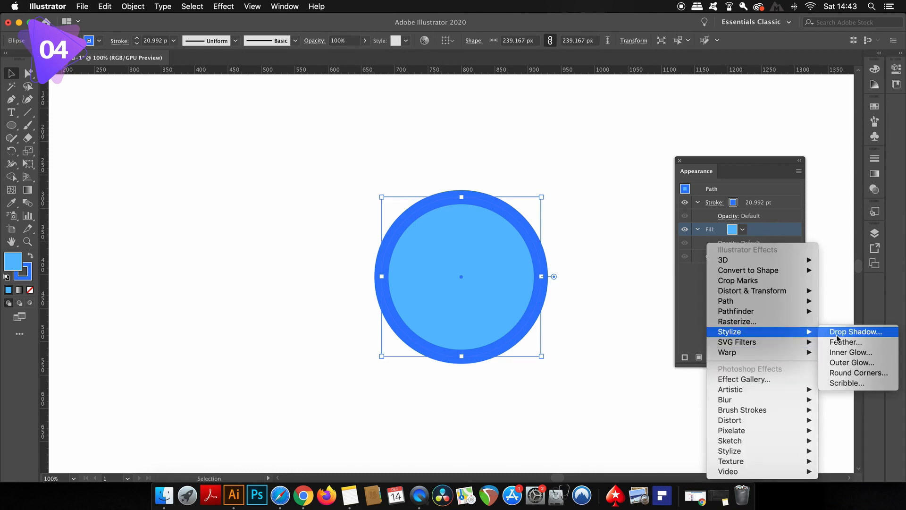
{"action": "left_click", "coordinate": [856, 331]}
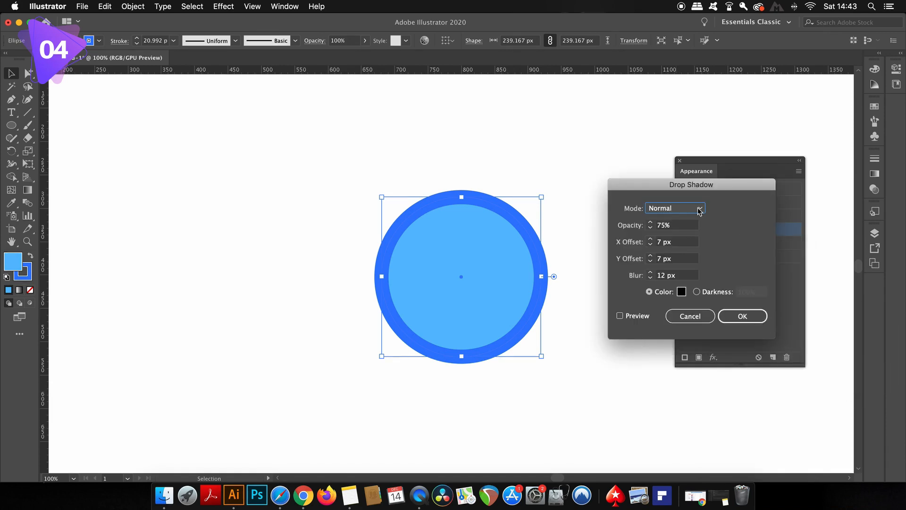
{"action": "left_click", "coordinate": [620, 316]}
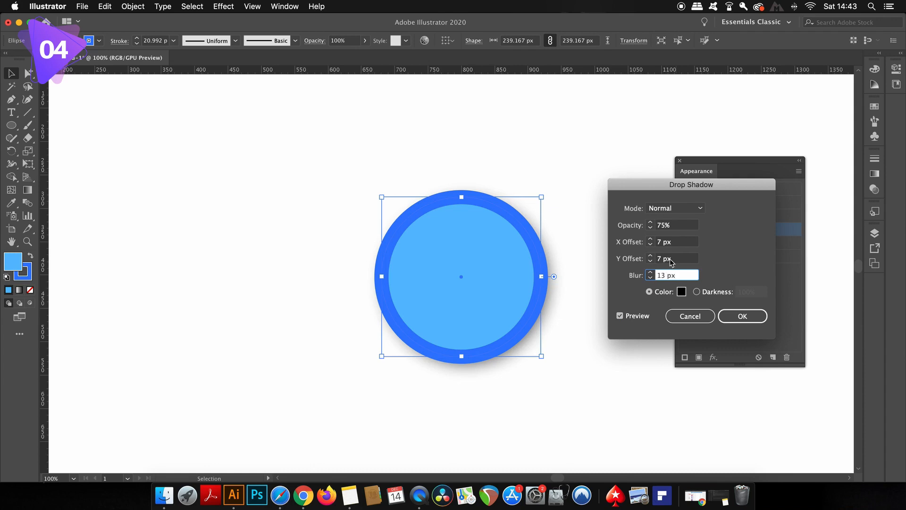
{"action": "left_click", "coordinate": [673, 225]}
{"action": "type", "text": "100"}
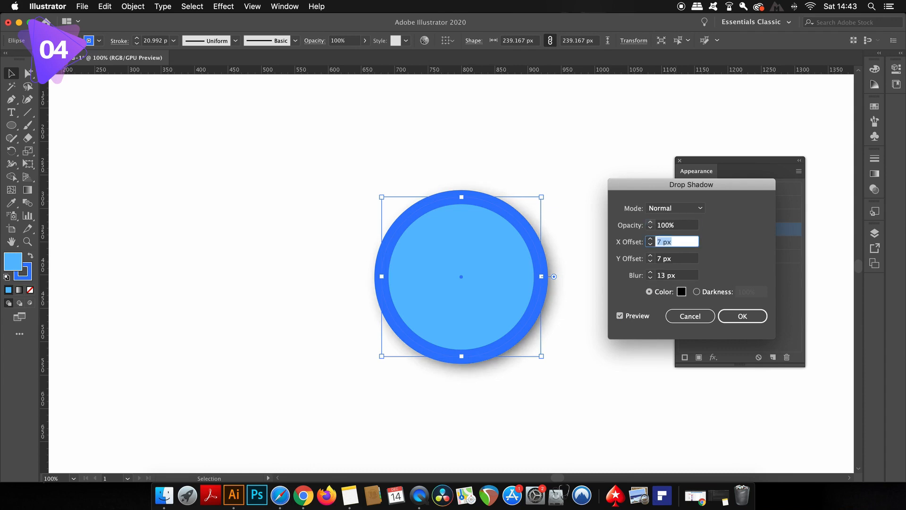
{"action": "left_click", "coordinate": [741, 316]}
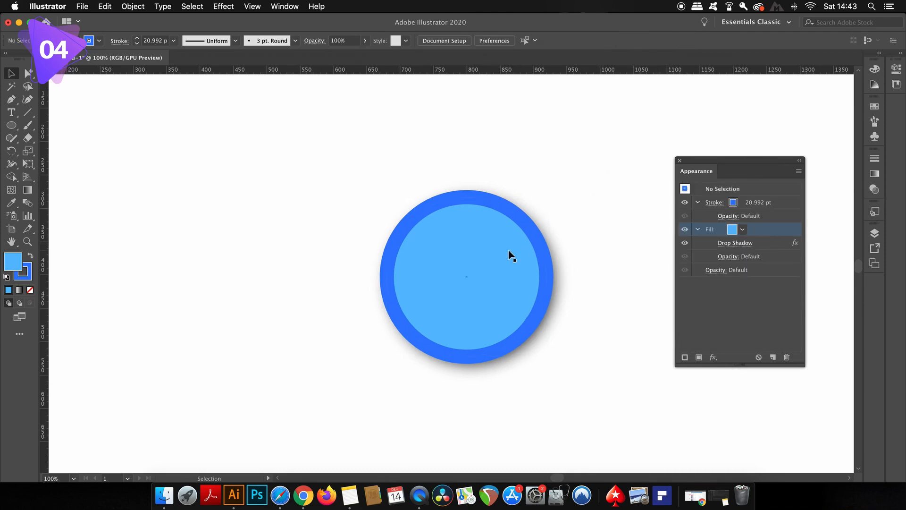
Step: Expand the shadowed circle's appearance into a group and inspect it in the Layers panel
{"action": "left_click", "coordinate": [132, 6]}
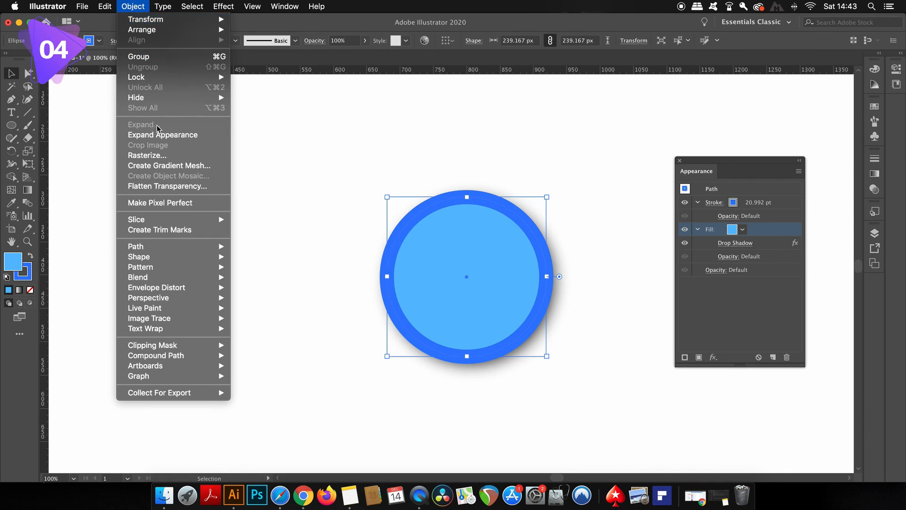
{"action": "mouse_move", "coordinate": [162, 135]}
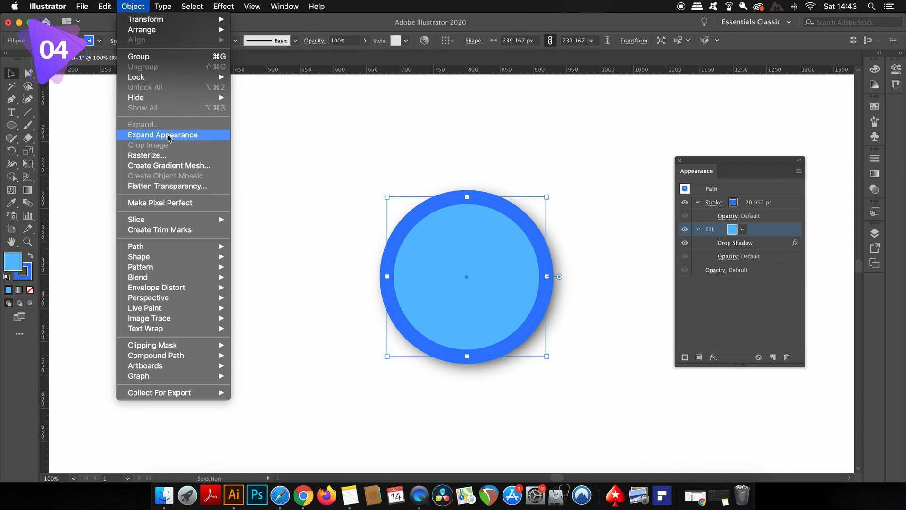
{"action": "left_click", "coordinate": [162, 134]}
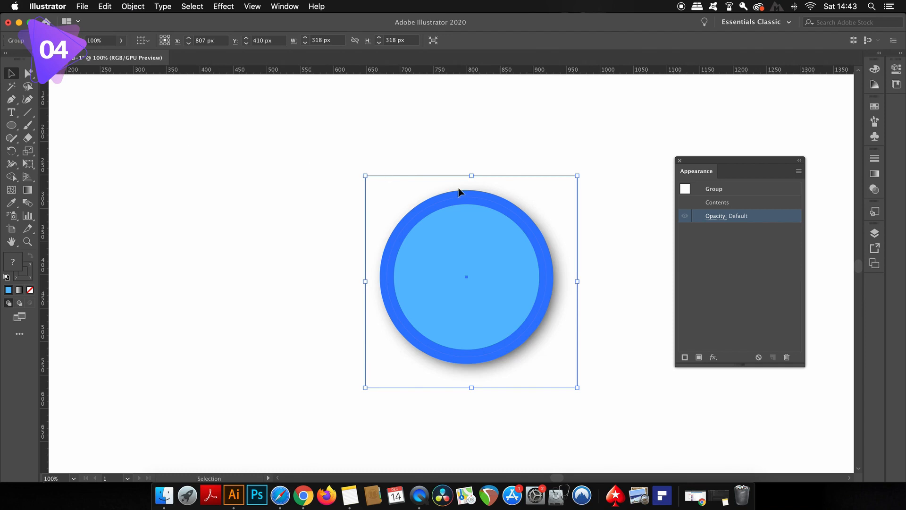
{"action": "mouse_move", "coordinate": [580, 309]}
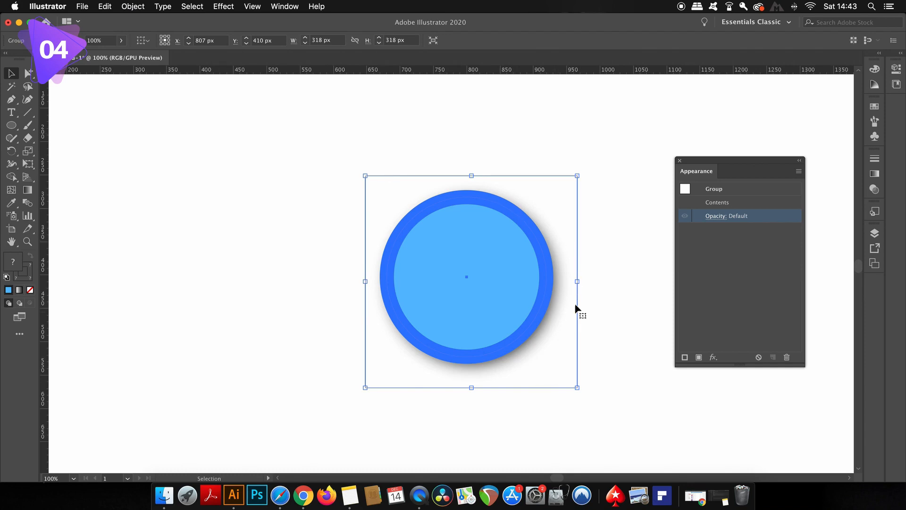
{"action": "left_click", "coordinate": [284, 6]}
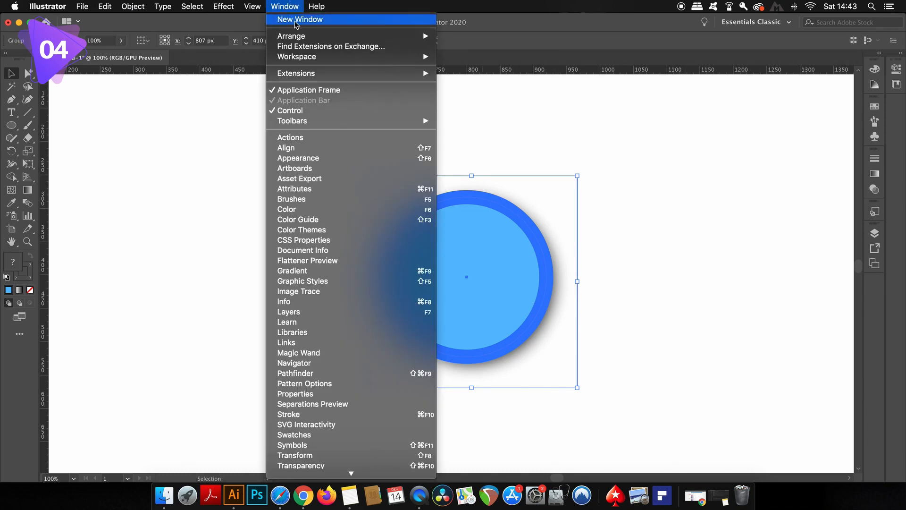
{"action": "mouse_move", "coordinate": [376, 315]}
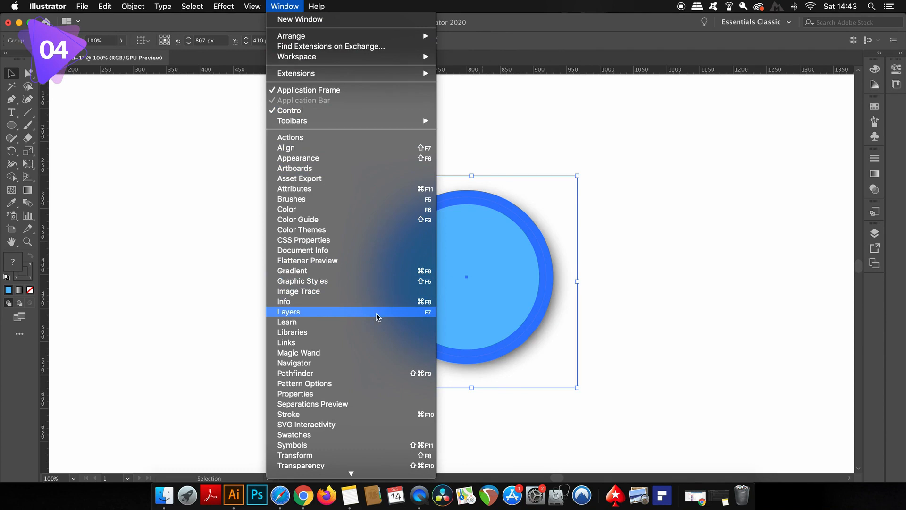
{"action": "left_click", "coordinate": [288, 311]}
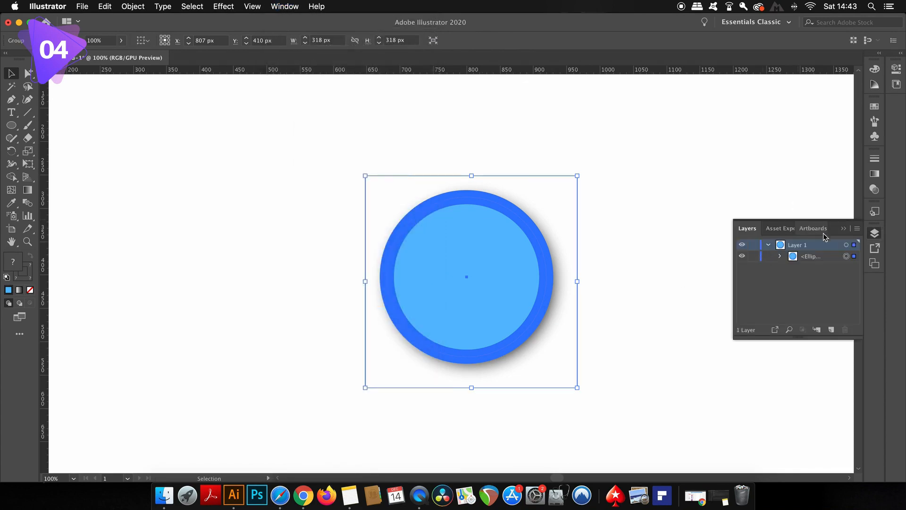
{"action": "left_click", "coordinate": [779, 255]}
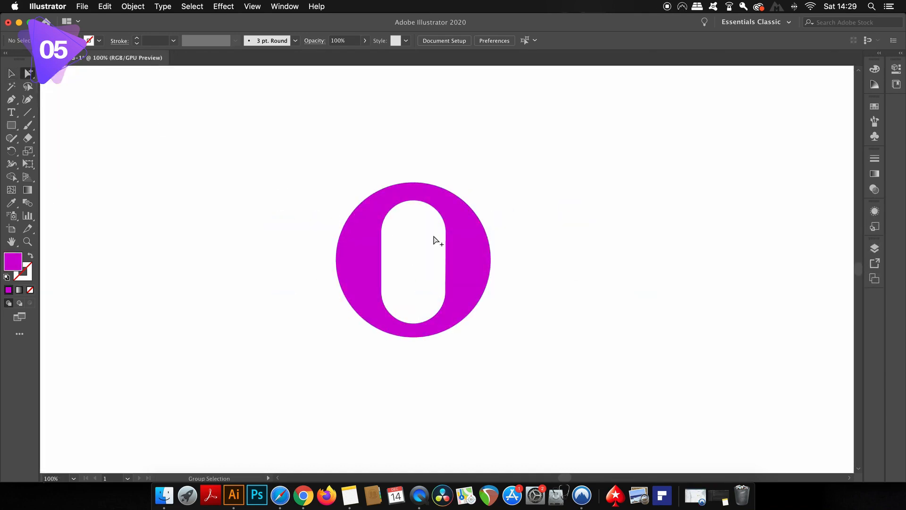
Step: Select the pill-shaped hole with Group Selection and drag it slightly
{"action": "left_click", "coordinate": [427, 231]}
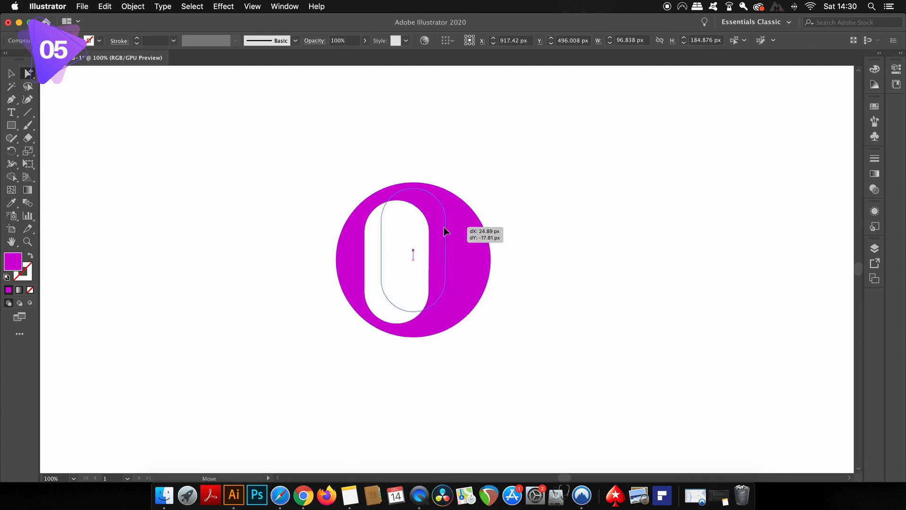
{"action": "left_click_drag", "start_coordinate": [412, 254], "coordinate": [409, 253]}
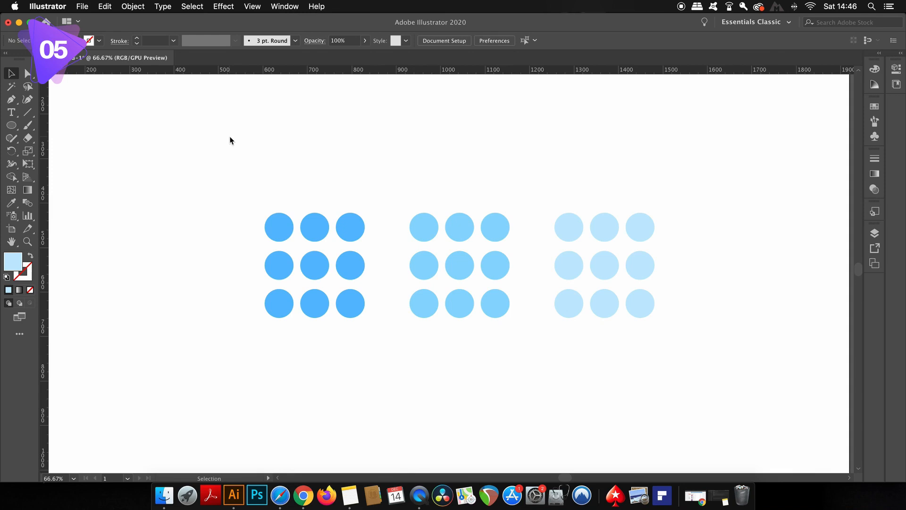
Step: Confirm each blue circle grid selects as its own group, then marquee all three
{"action": "left_click", "coordinate": [27, 73]}
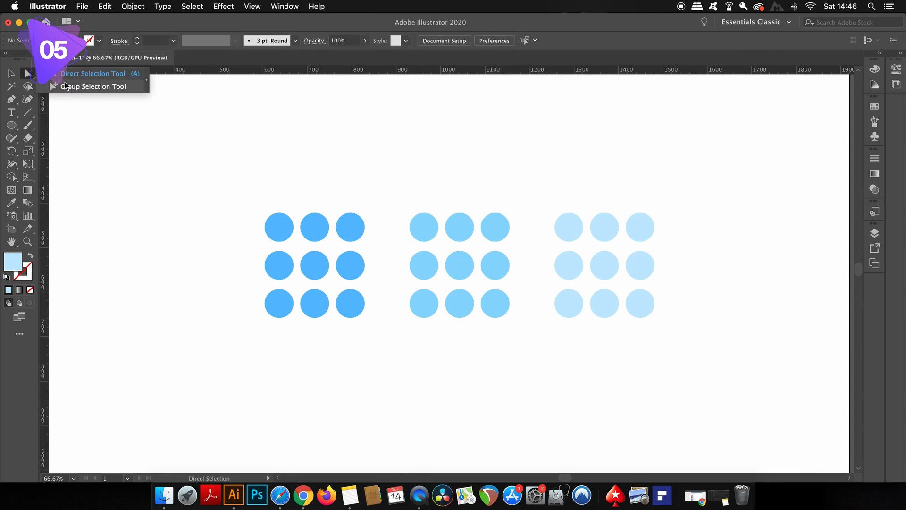
{"action": "mouse_move", "coordinate": [92, 86]}
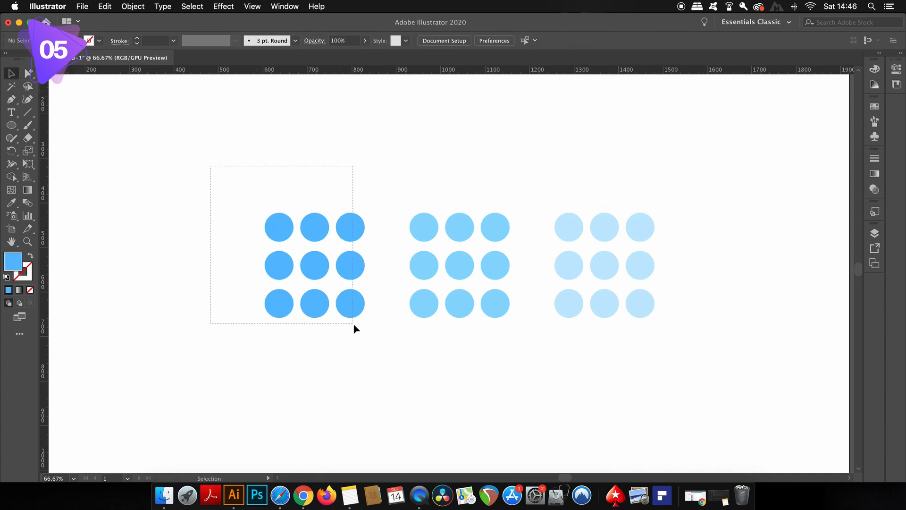
{"action": "left_click", "coordinate": [314, 264]}
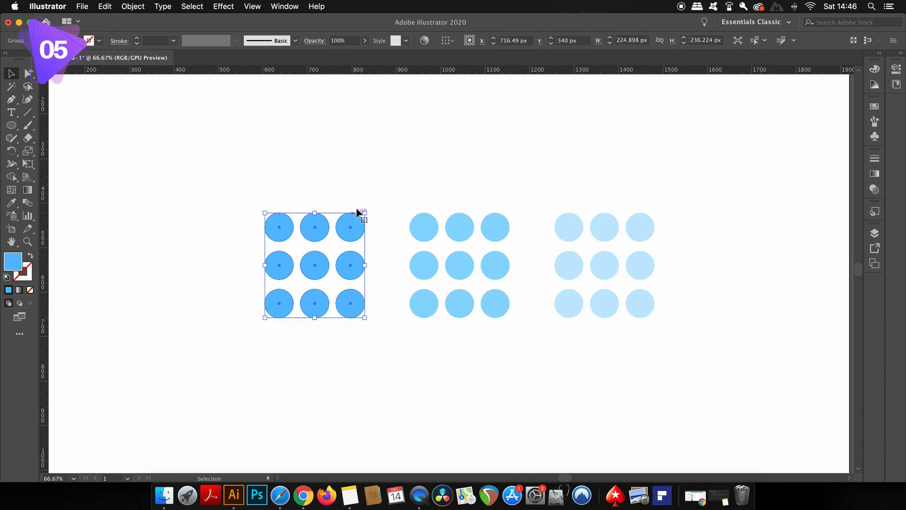
{"action": "mouse_move", "coordinate": [396, 187]}
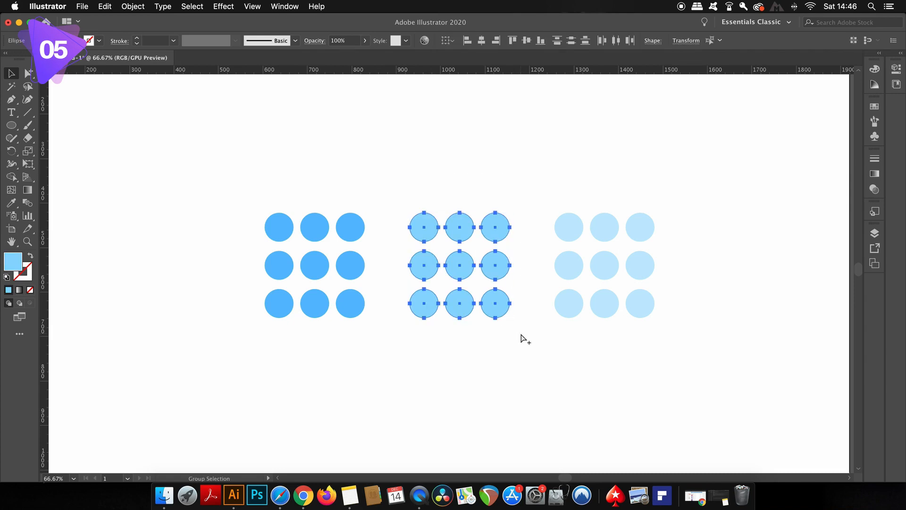
{"action": "left_click", "coordinate": [603, 265]}
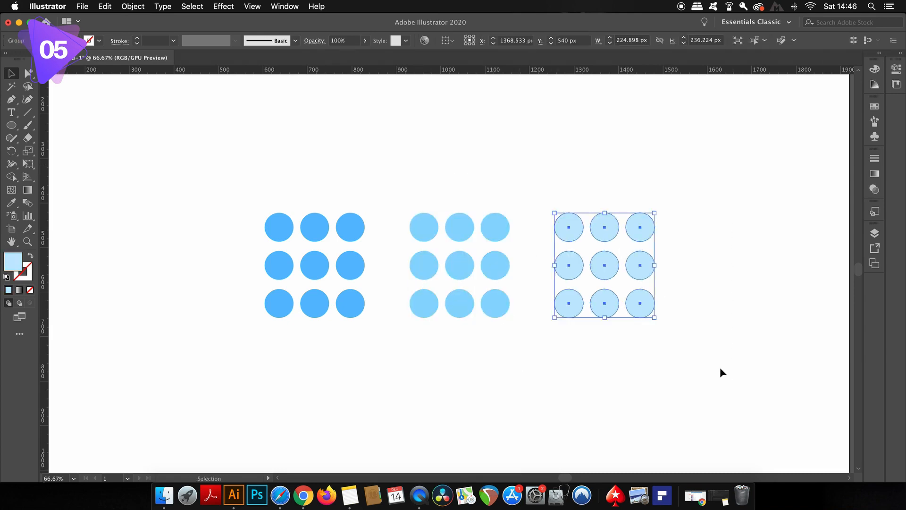
{"action": "left_click_drag", "start_coordinate": [603, 265], "coordinate": [598, 236]}
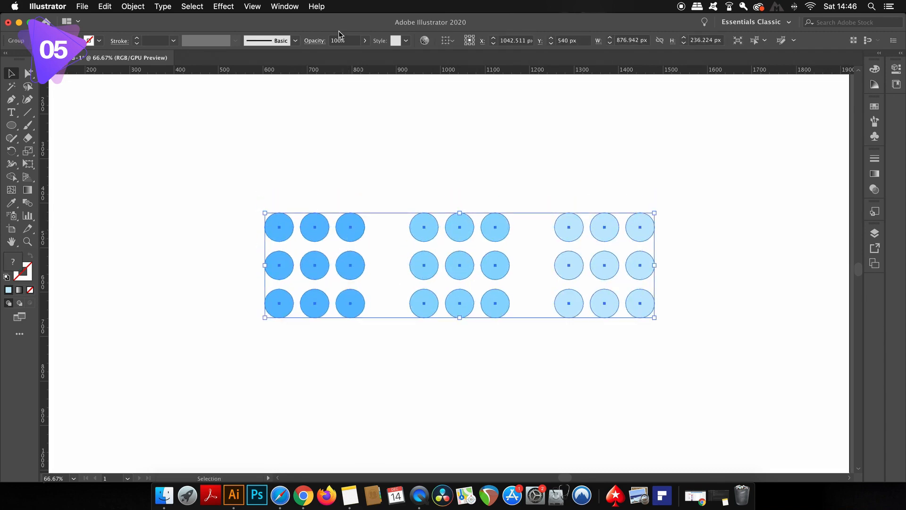
Step: Expand Layer 1's outer group in the Layers panel to reveal three nested circle groups
{"action": "left_click", "coordinate": [284, 6]}
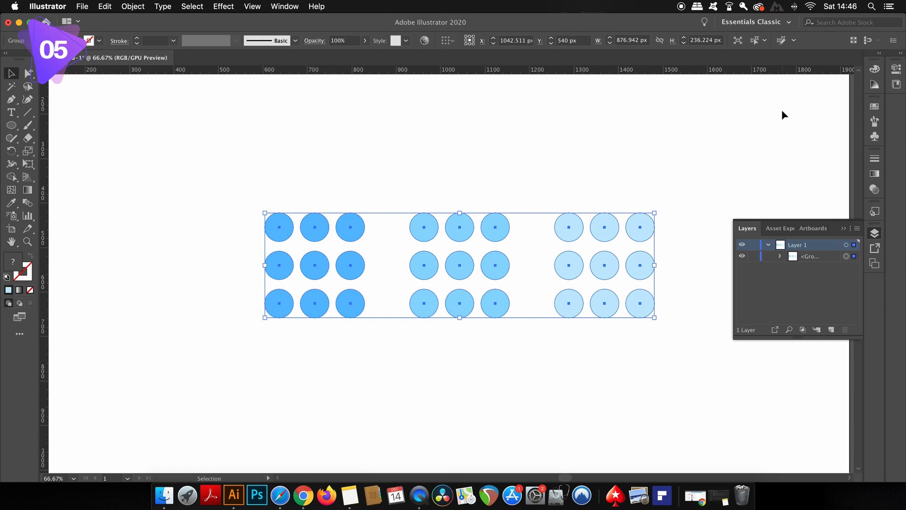
{"action": "left_click", "coordinate": [780, 256]}
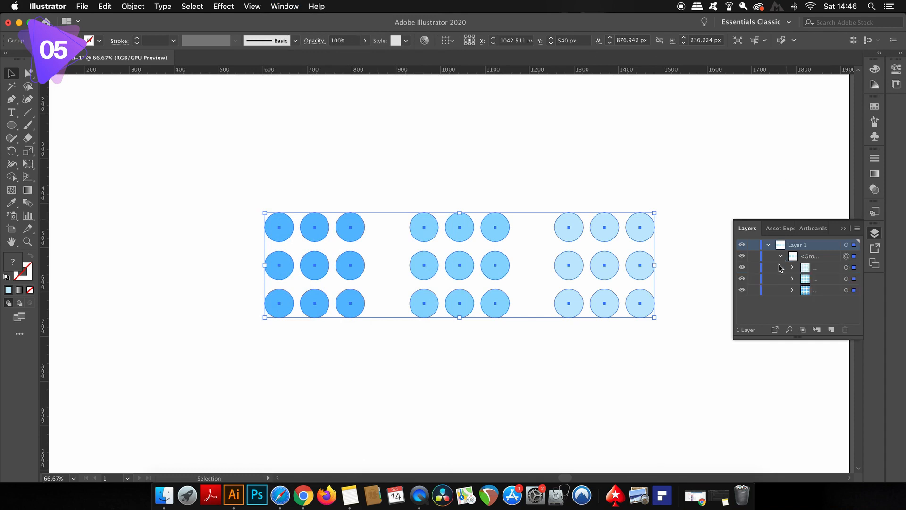
{"action": "left_click", "coordinate": [792, 267]}
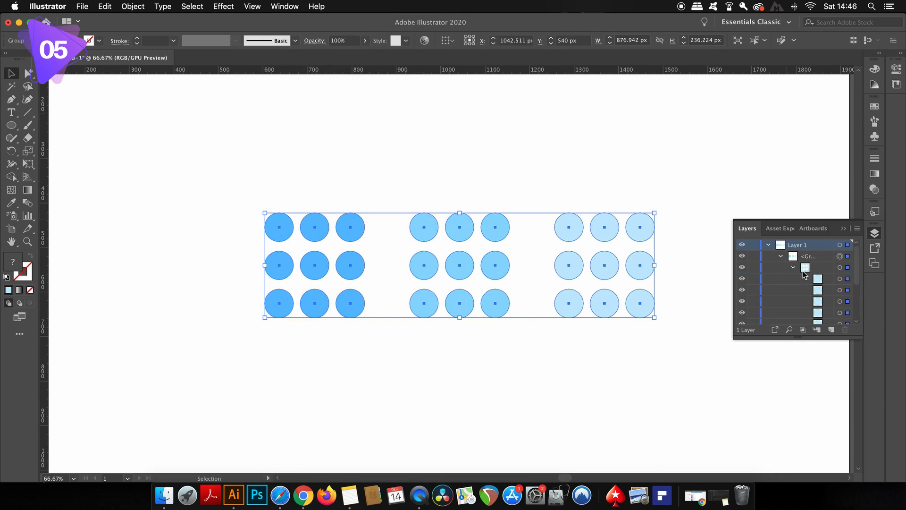
{"action": "left_click", "coordinate": [792, 256]}
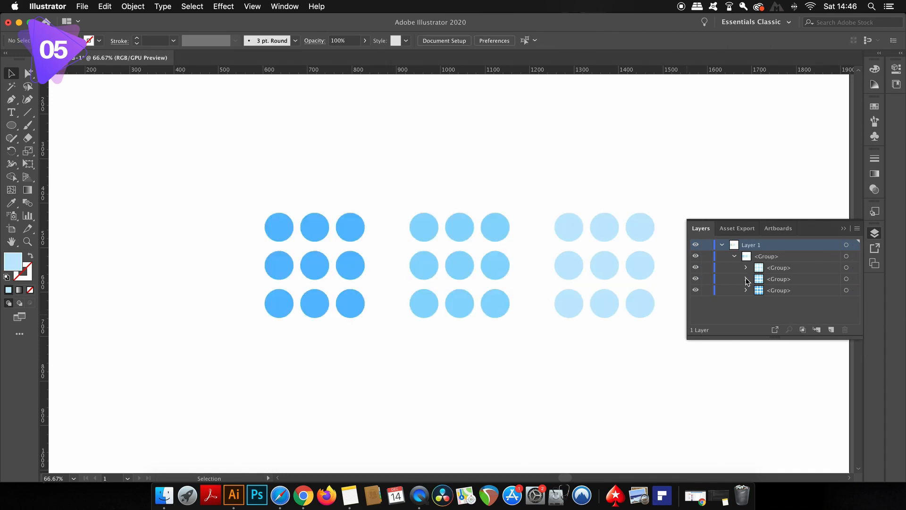
{"action": "left_click", "coordinate": [746, 290]}
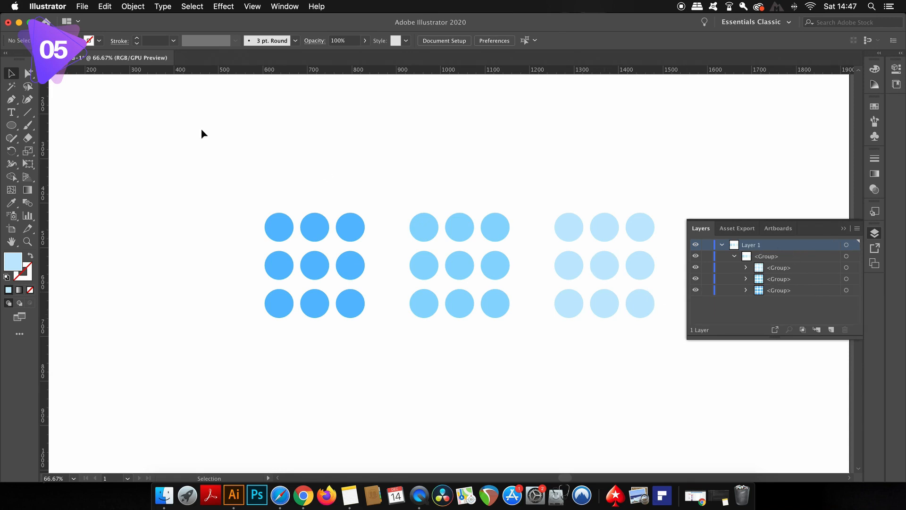
Step: Give the middle grid's top, bottom and side circles the palest blue via Eyedropper
{"action": "left_click", "coordinate": [279, 227]}
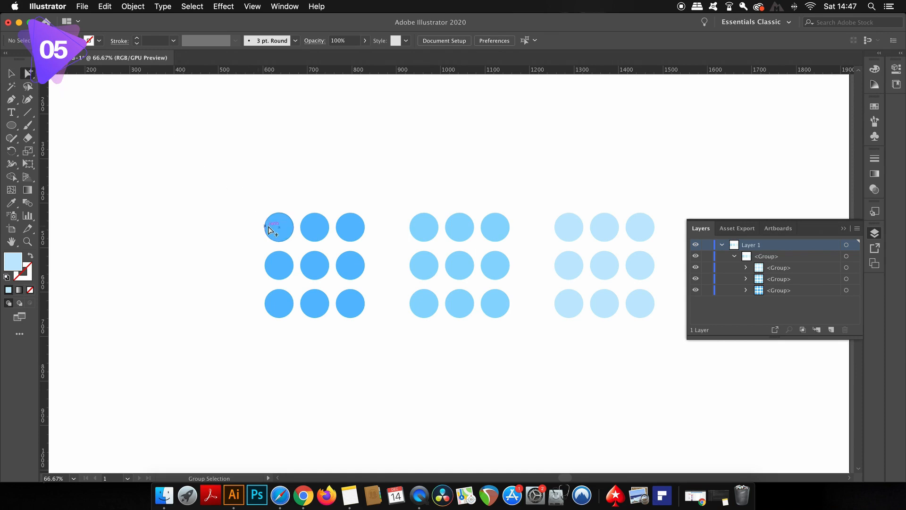
{"action": "left_click", "coordinate": [278, 227]}
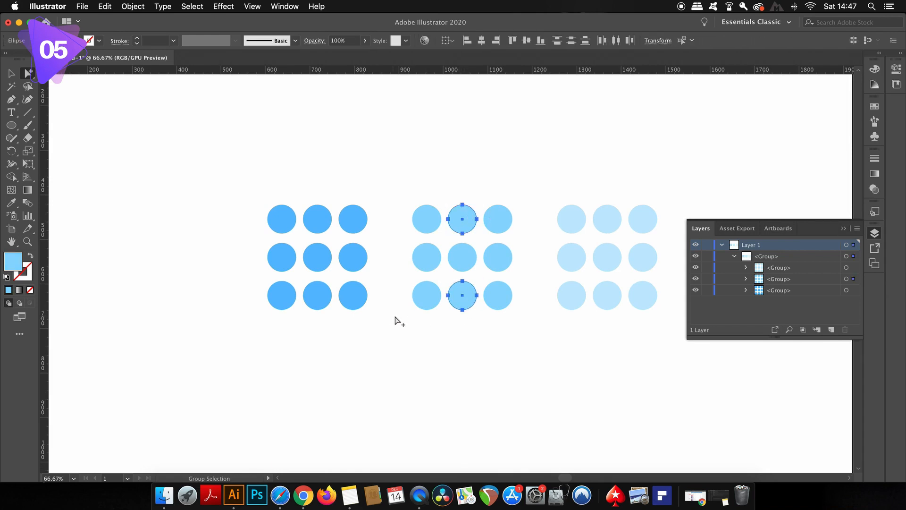
{"action": "left_click", "coordinate": [497, 294]}
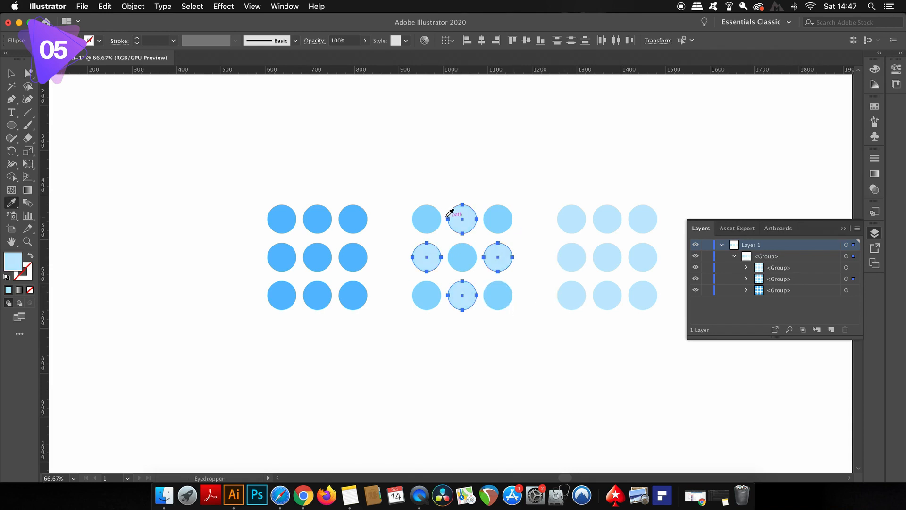
{"action": "left_click", "coordinate": [436, 168]}
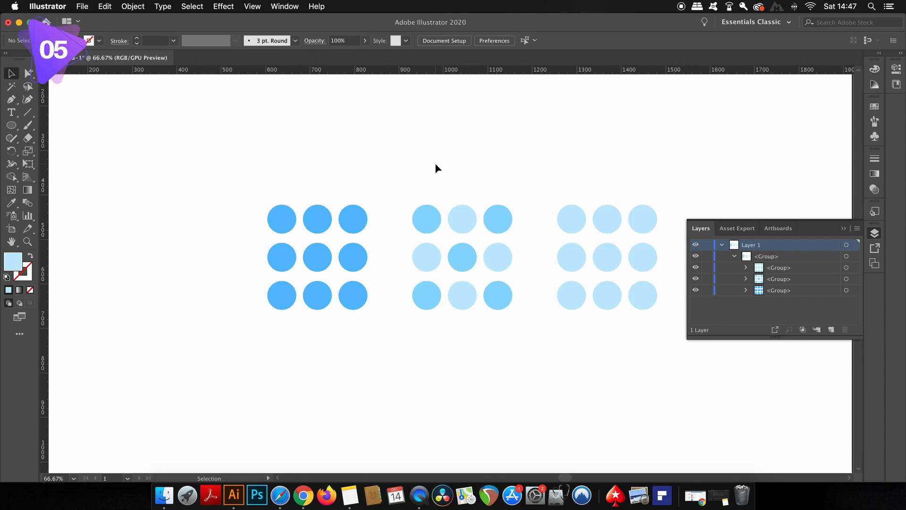
Step: Fill each grid's top-right circle with magenta FF0092
{"action": "left_click", "coordinate": [352, 219]}
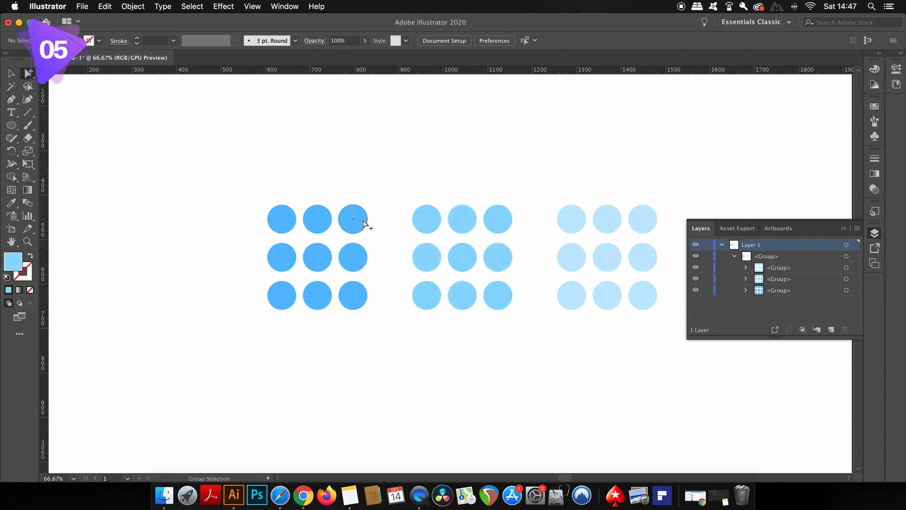
{"action": "left_click", "coordinate": [353, 219]}
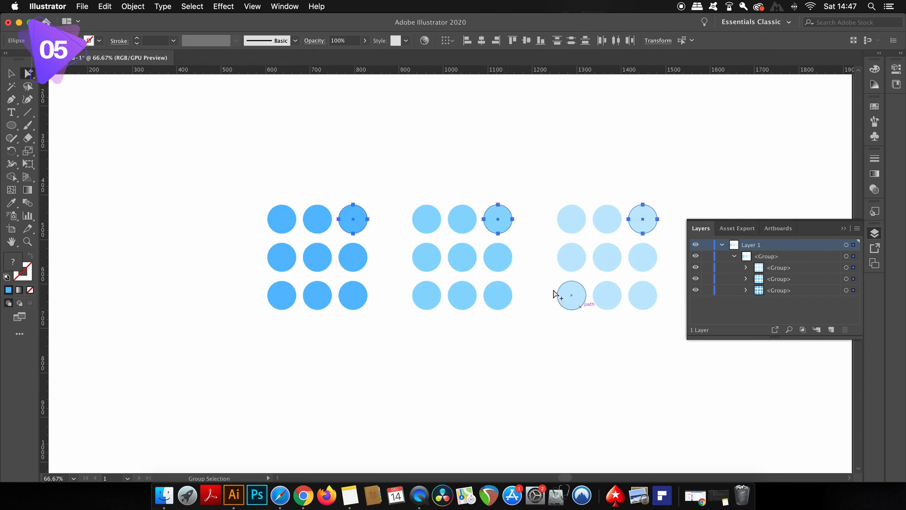
{"action": "mouse_move", "coordinate": [222, 289]}
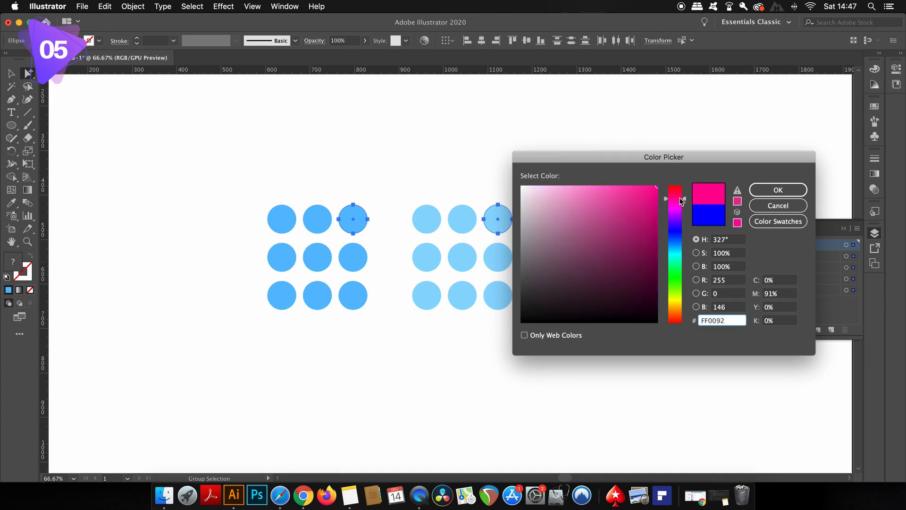
{"action": "left_click", "coordinate": [777, 190]}
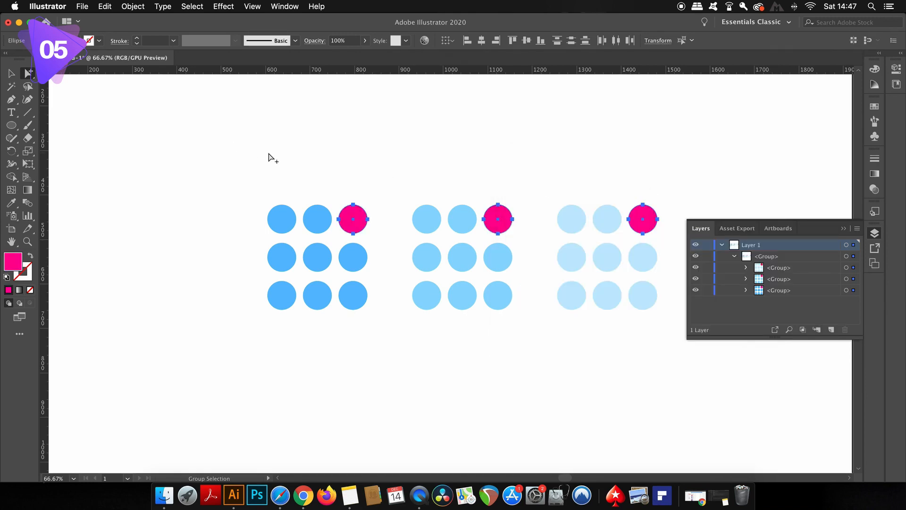